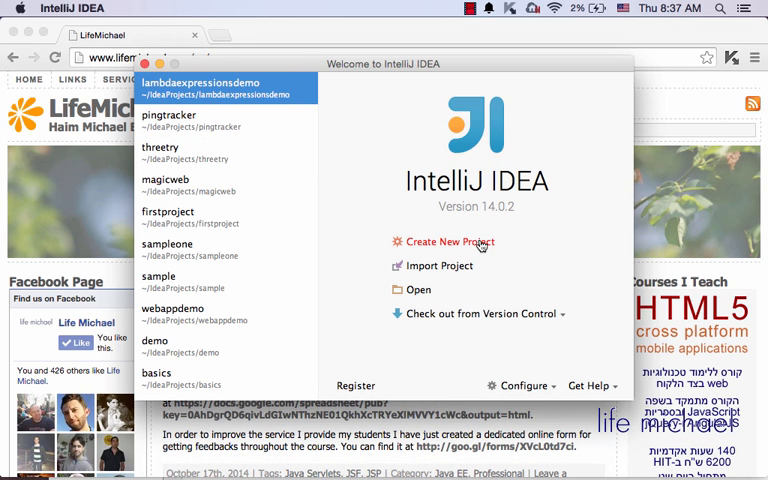
- Start a Java Enterprise project with Web Application enabled and the JSF group collapsed
left_click(449, 241)
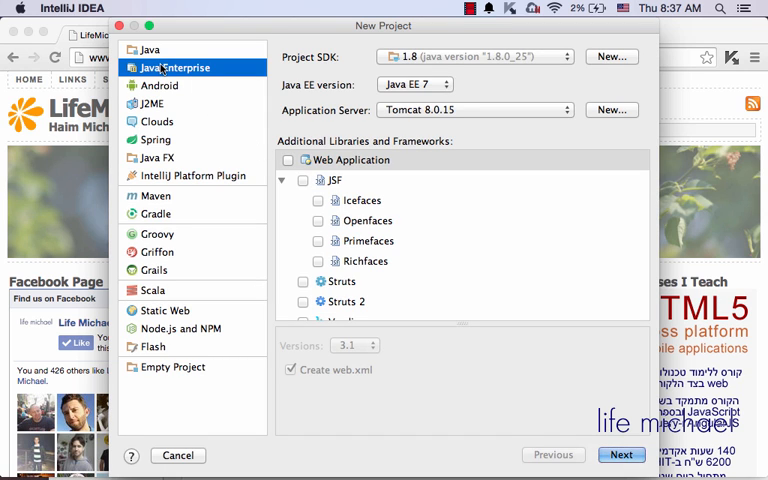
mouse_move(190, 67)
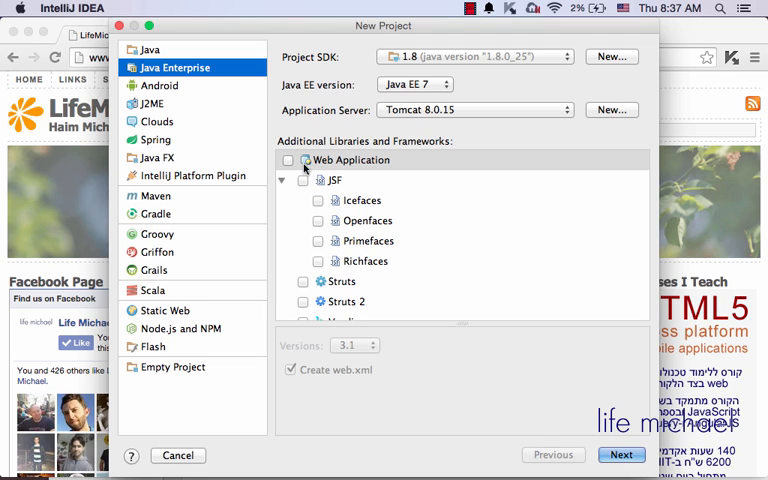
left_click(288, 160)
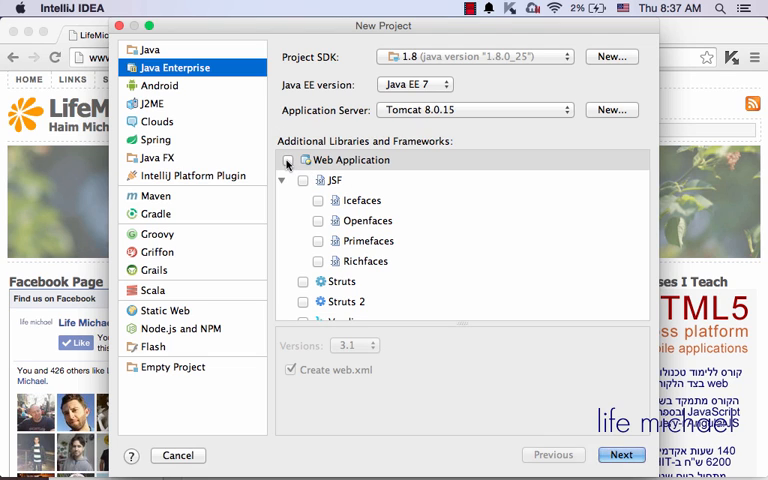
left_click(304, 160)
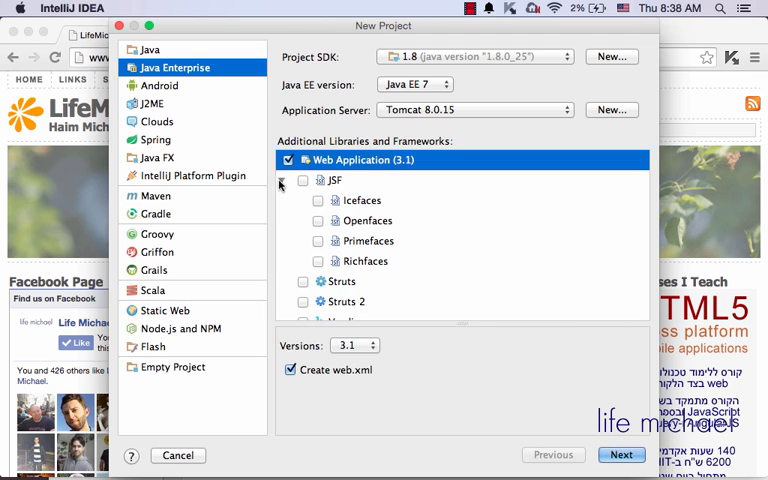
left_click(282, 180)
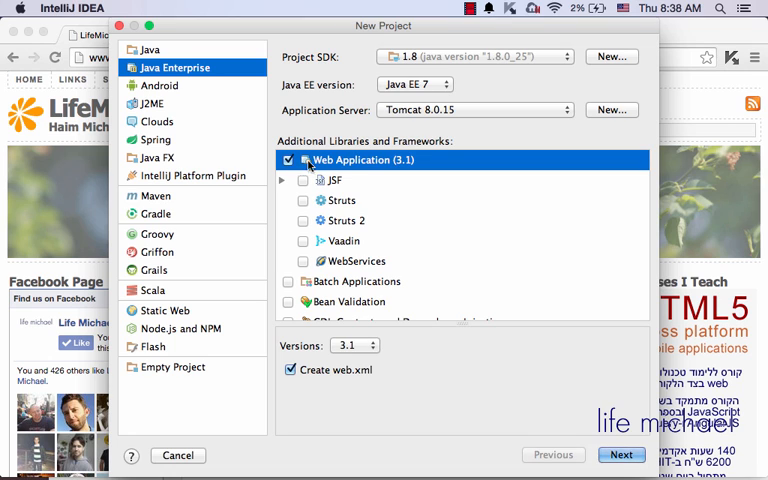
mouse_move(513, 123)
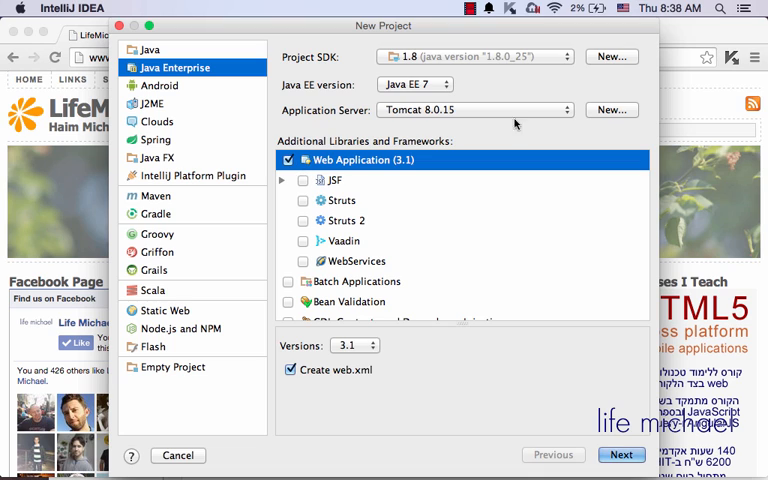
mouse_move(533, 123)
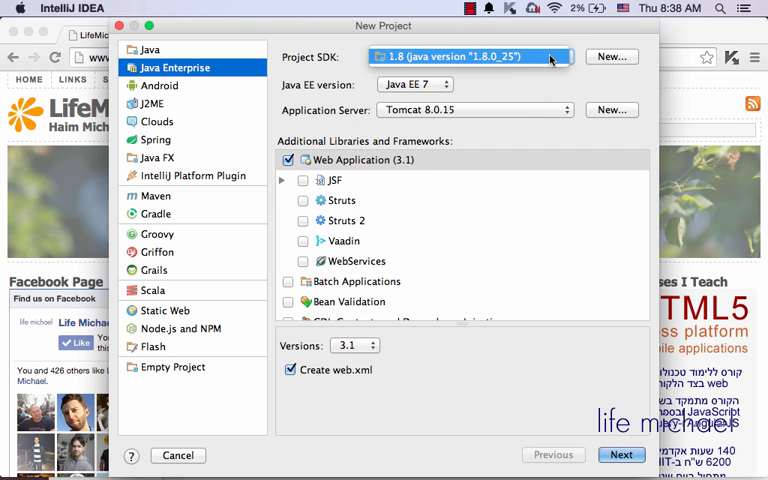
mouse_move(605, 62)
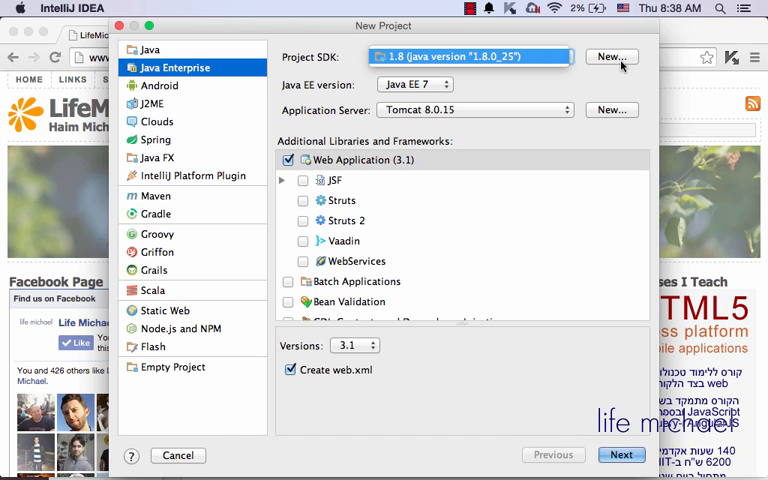
mouse_move(363, 114)
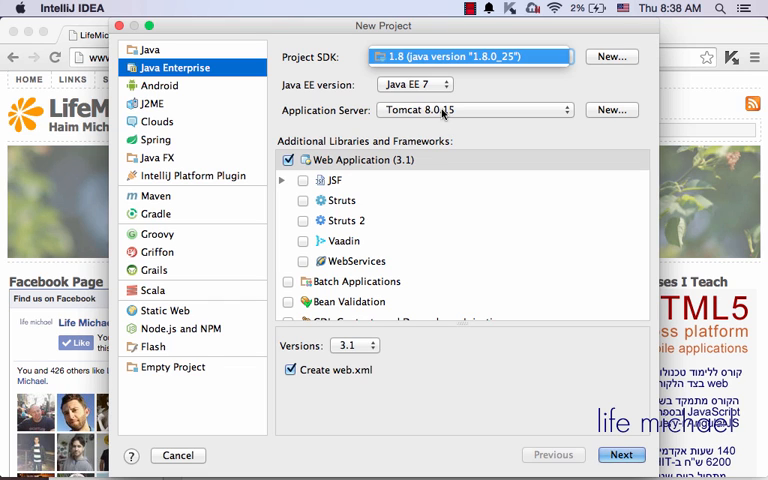
mouse_move(600, 110)
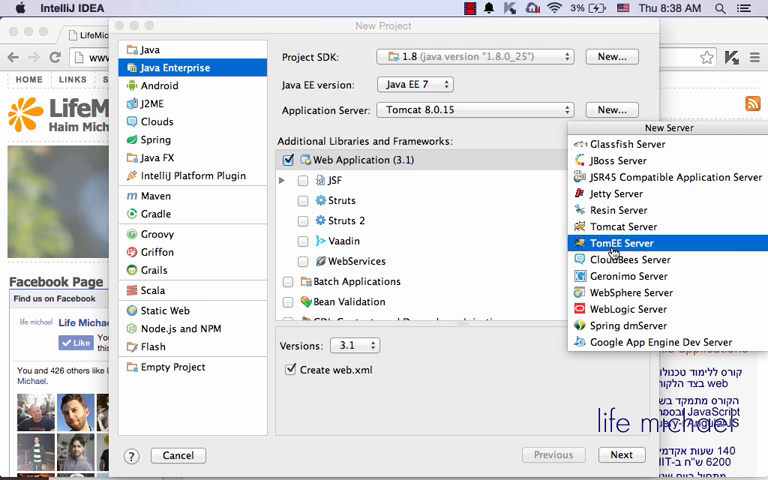
mouse_move(615, 193)
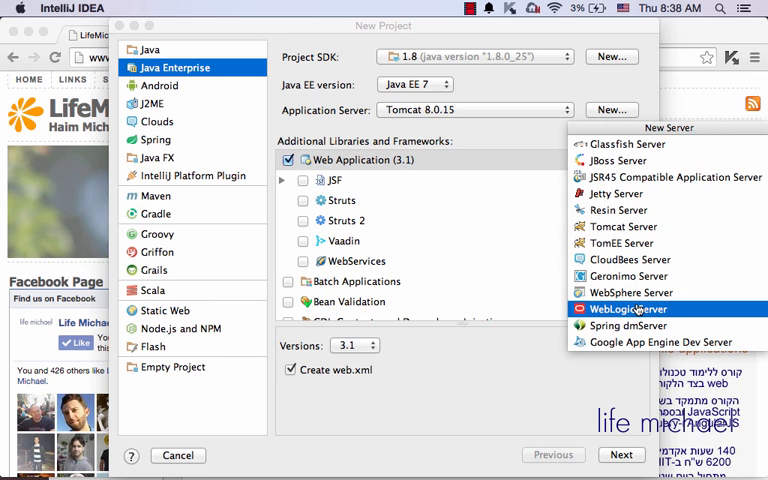
mouse_move(628, 276)
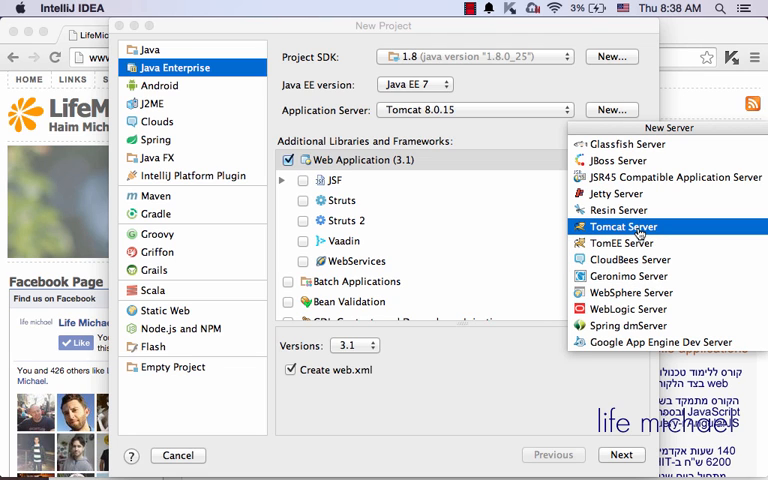
- Add a Tomcat Server with home /Applications/apache-tomcat-8.0.15 as the application server
left_click(623, 227)
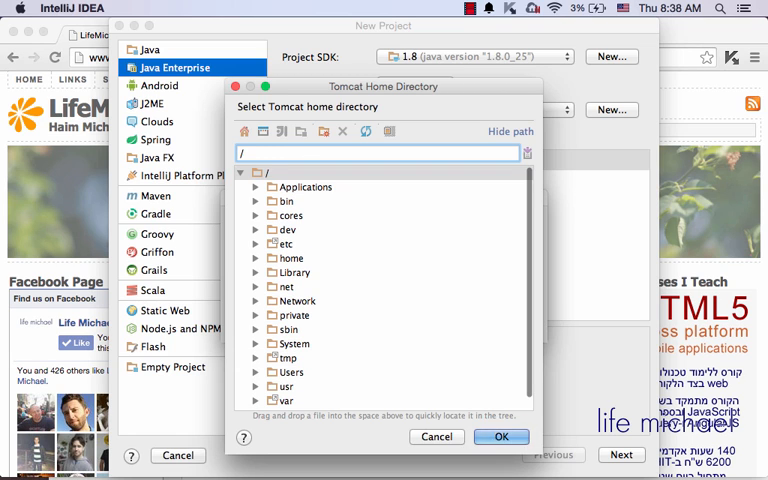
double_click(305, 187)
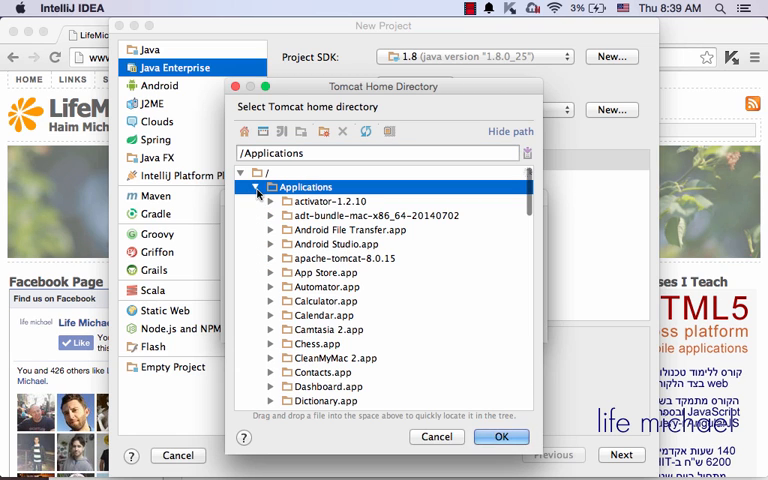
left_click(271, 258)
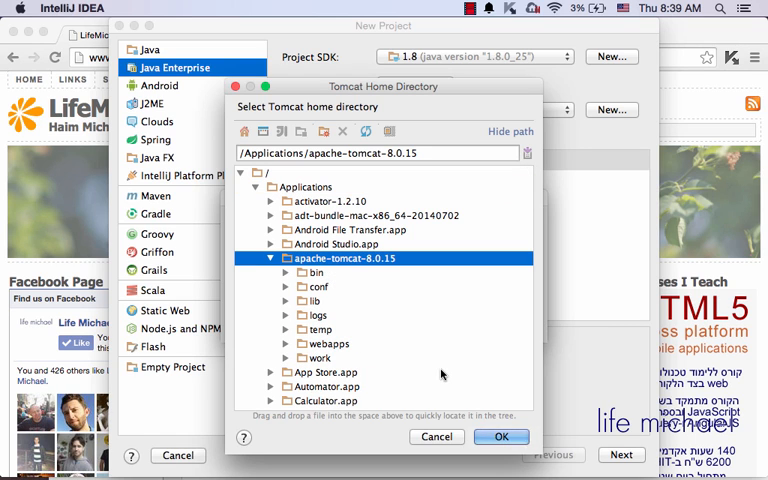
mouse_move(465, 444)
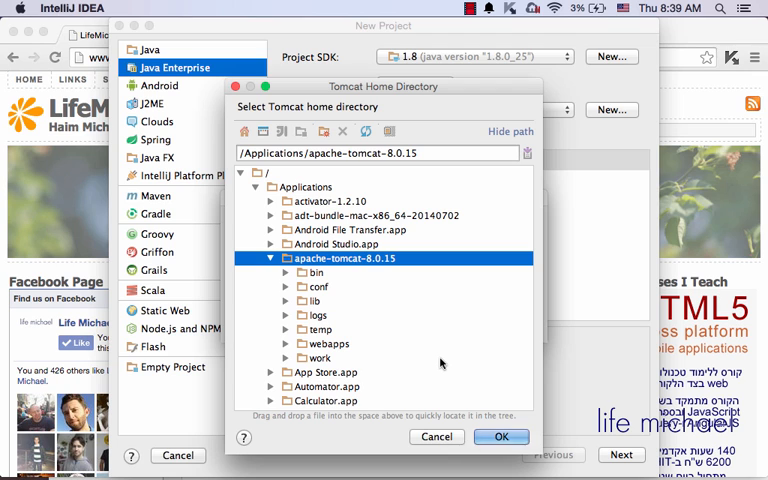
mouse_move(480, 415)
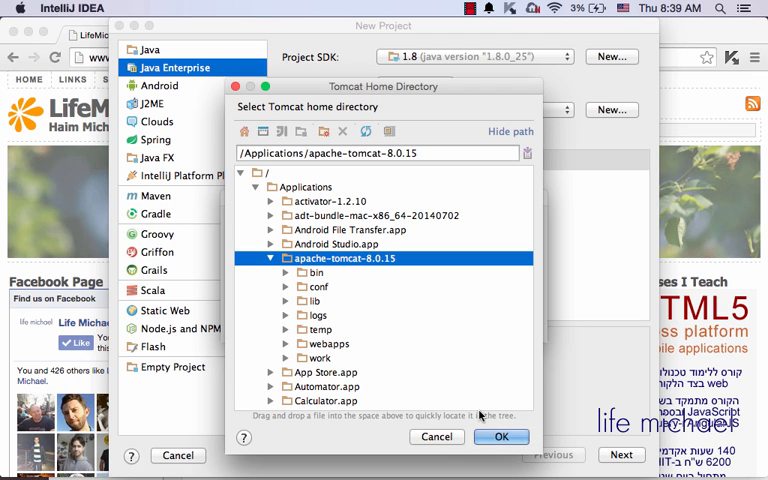
left_click(501, 437)
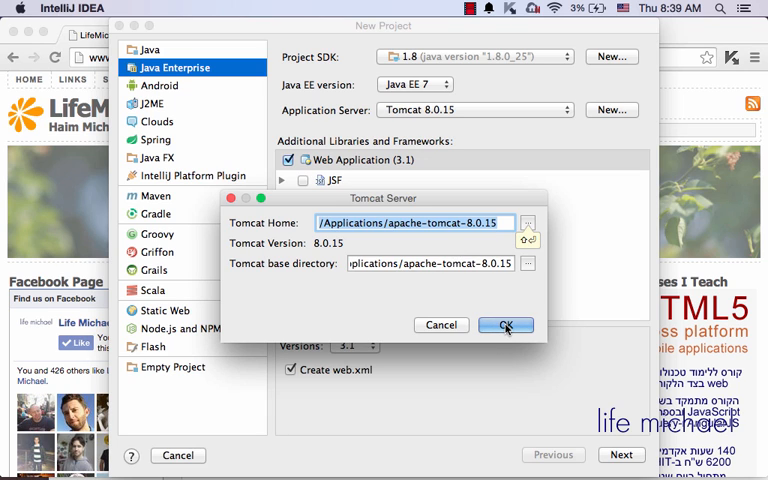
left_click(506, 325)
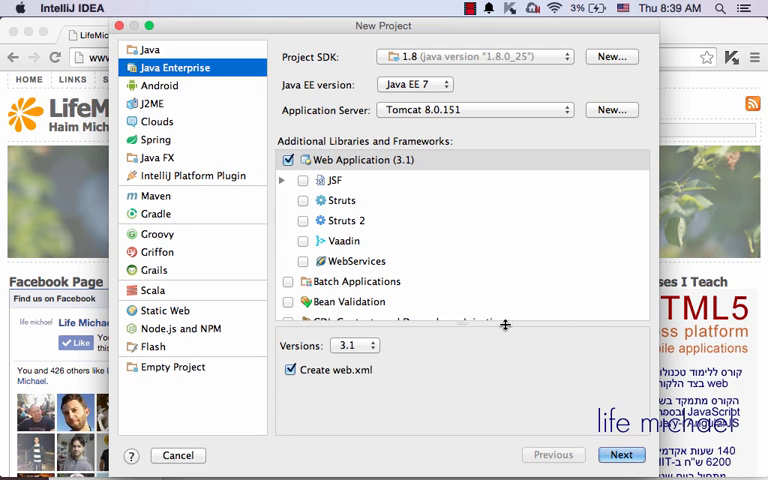
left_click(475, 109)
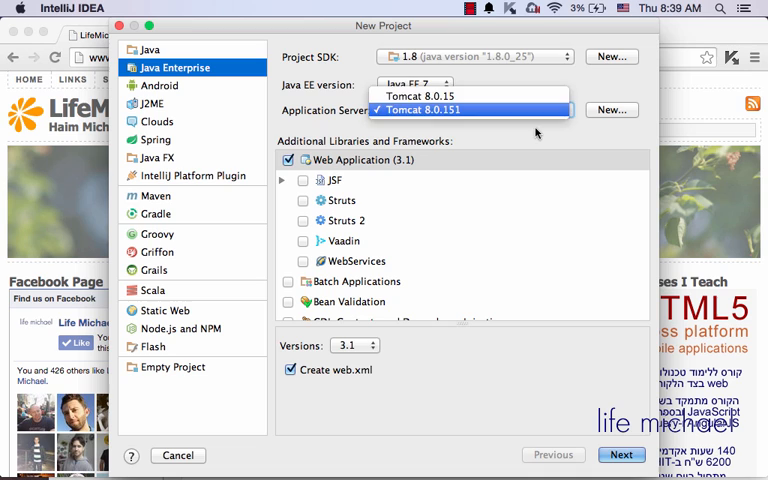
left_click(468, 110)
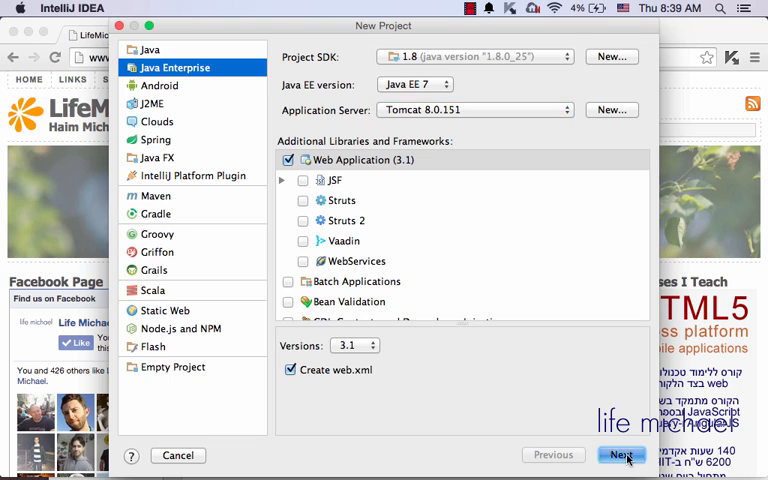
- Name the project 'ourdemo' and finish creating it
left_click(621, 455)
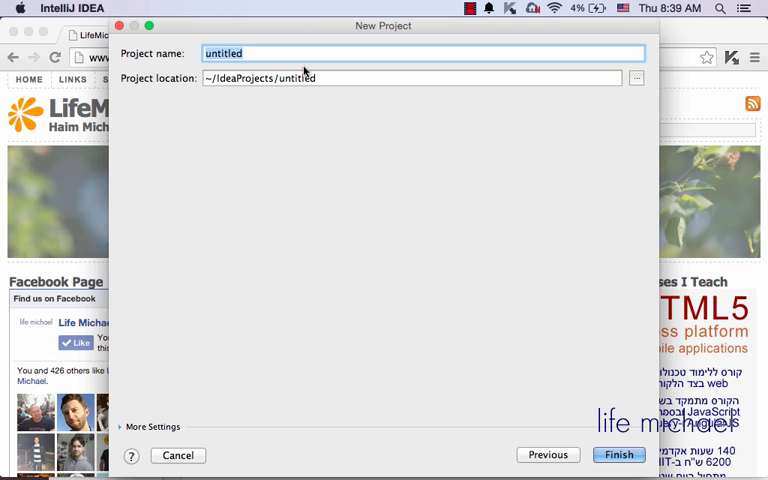
type("our")
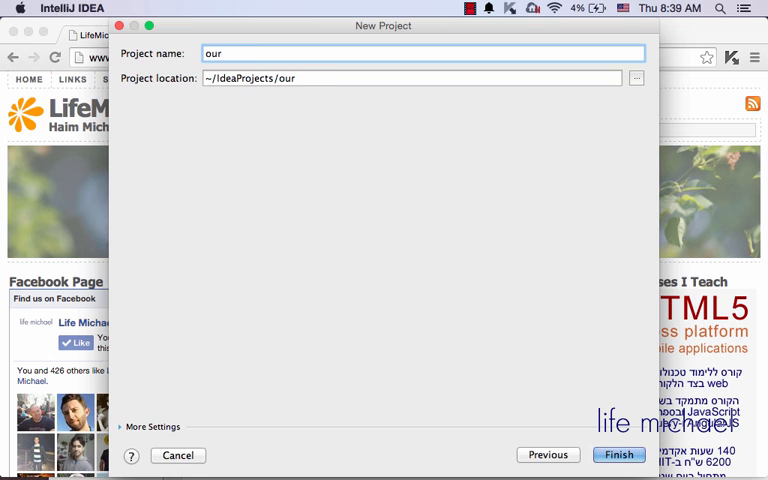
type("demo")
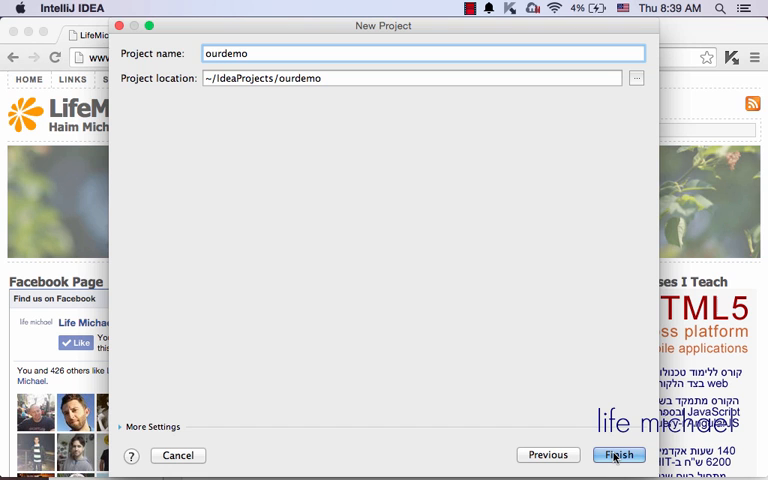
left_click(618, 455)
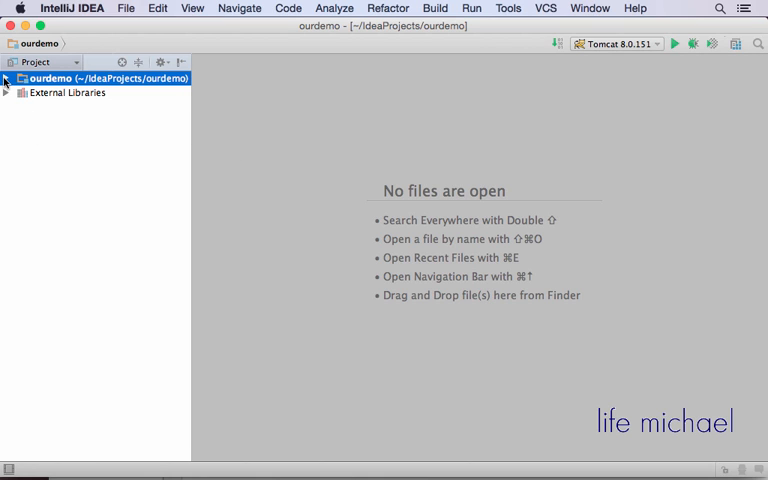
left_click(6, 78)
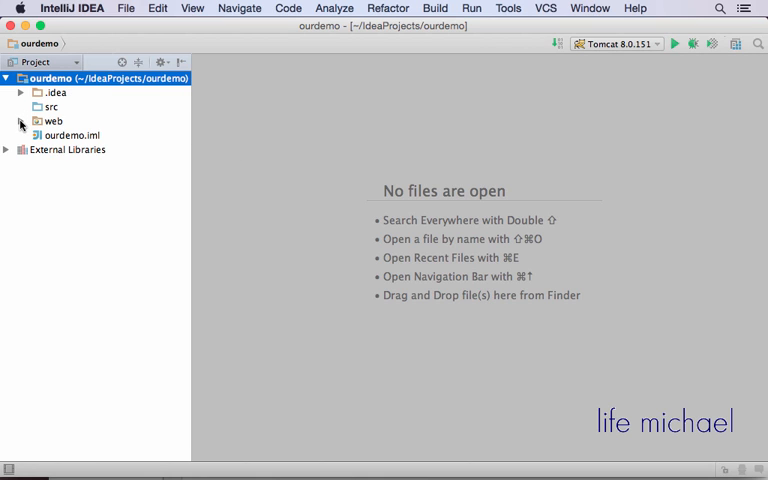
left_click(20, 120)
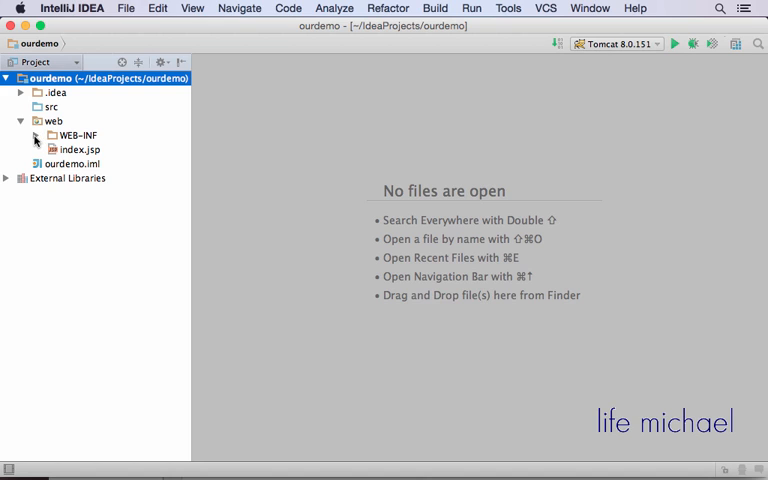
left_click(35, 135)
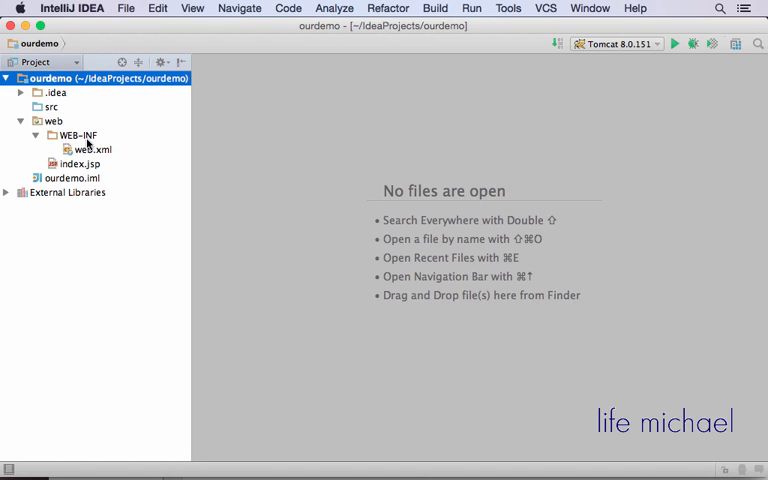
left_click(36, 135)
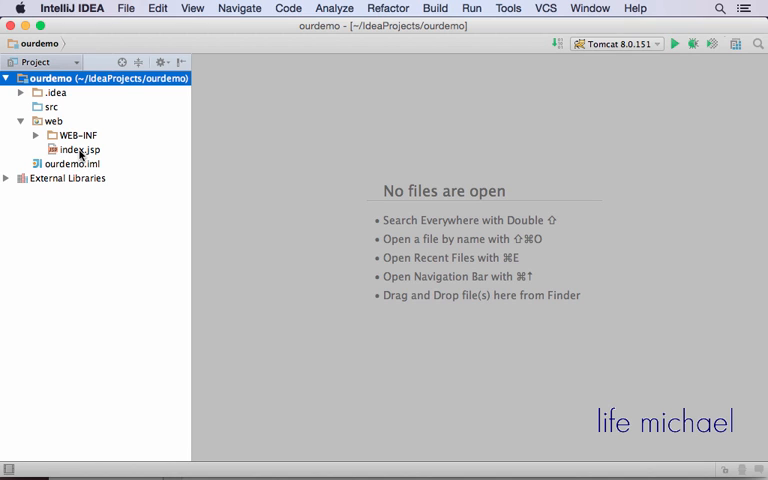
left_click(49, 120)
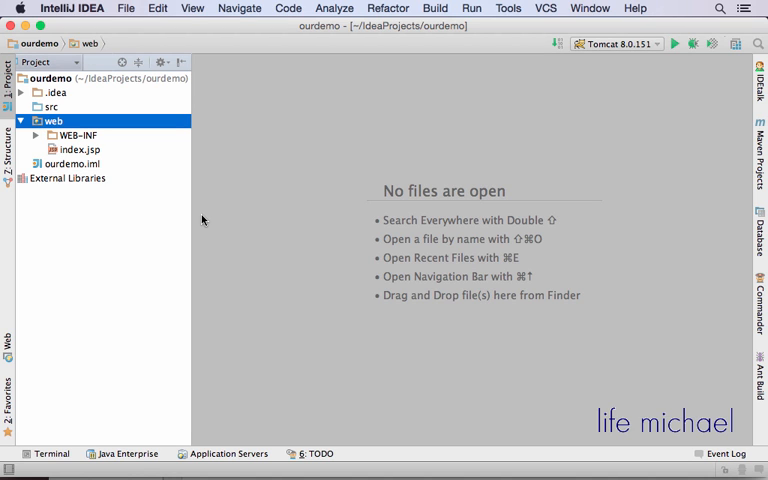
mouse_move(99, 141)
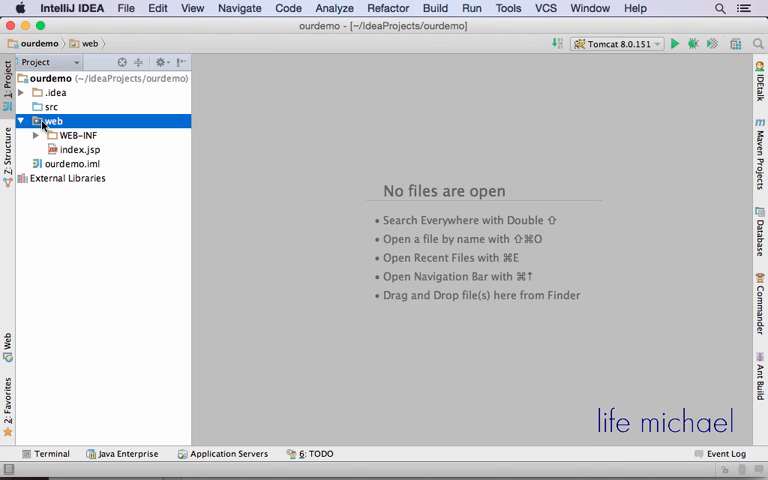
- Add a JSP page named 'Hello' to the web folder
right_click(51, 120)
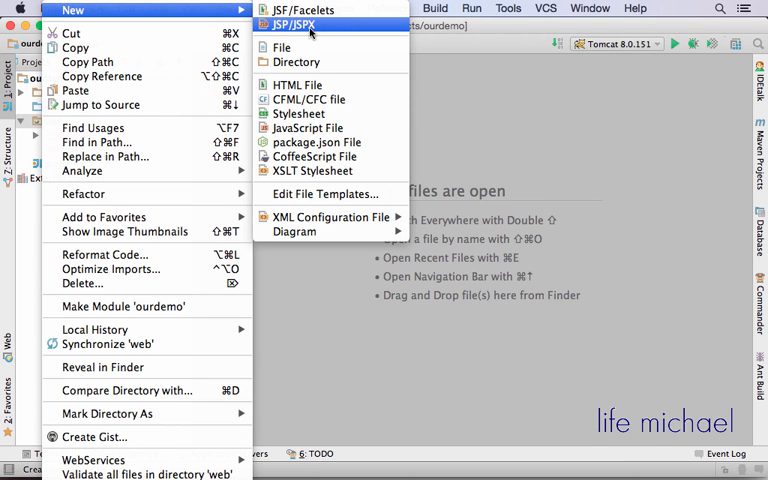
left_click(293, 24)
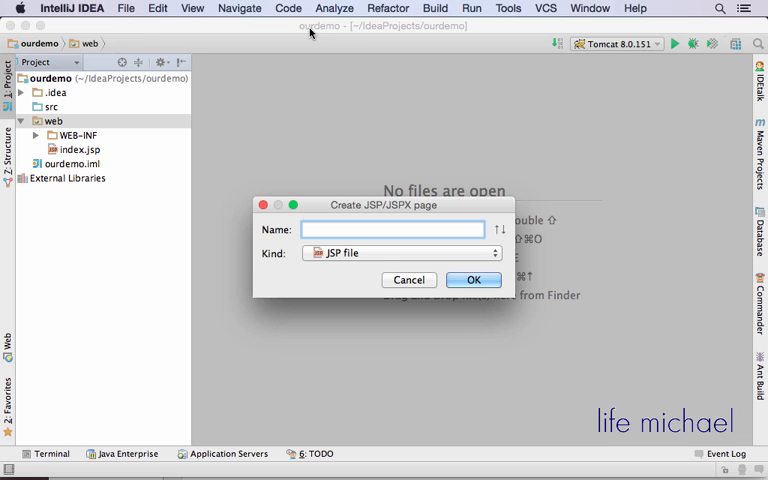
type("H")
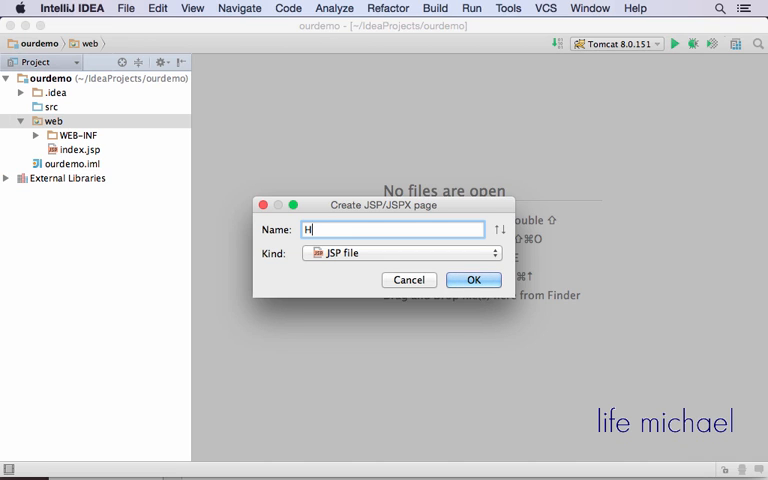
type("ello")
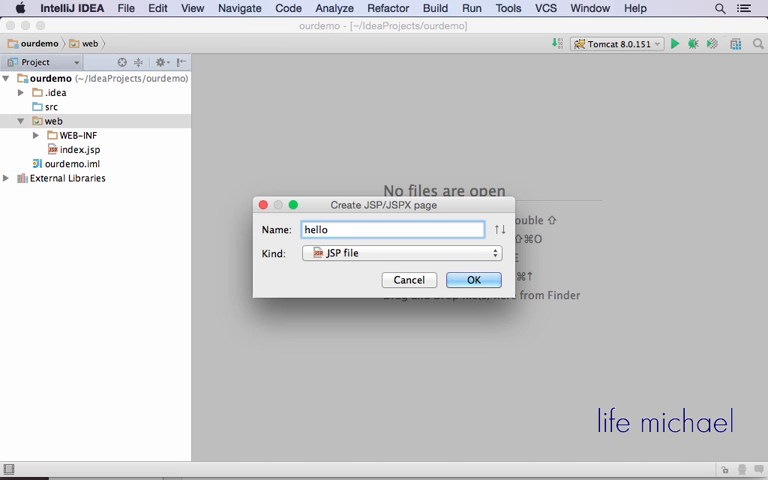
left_click(473, 279)
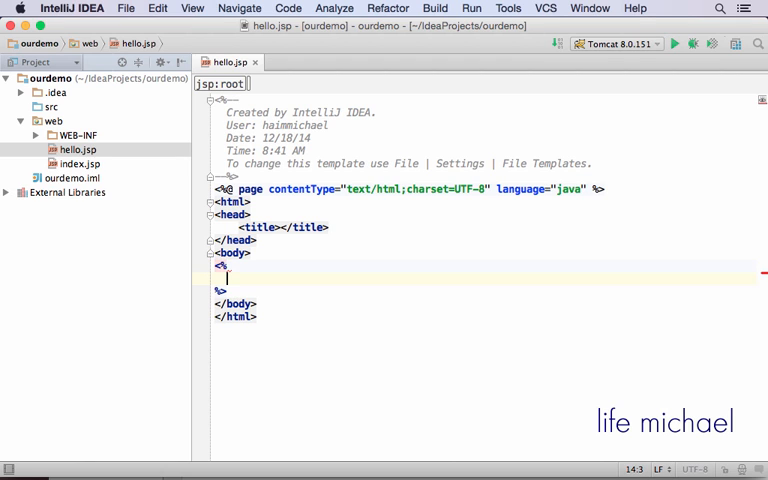
- Write the scriptlet int a = 3; int b = 4; int c = a + b; out.println("c="+c);
type("int")
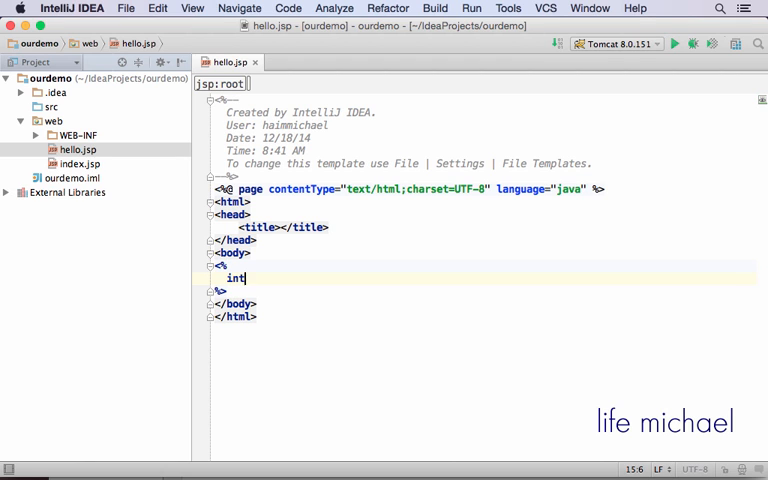
type("a =3")
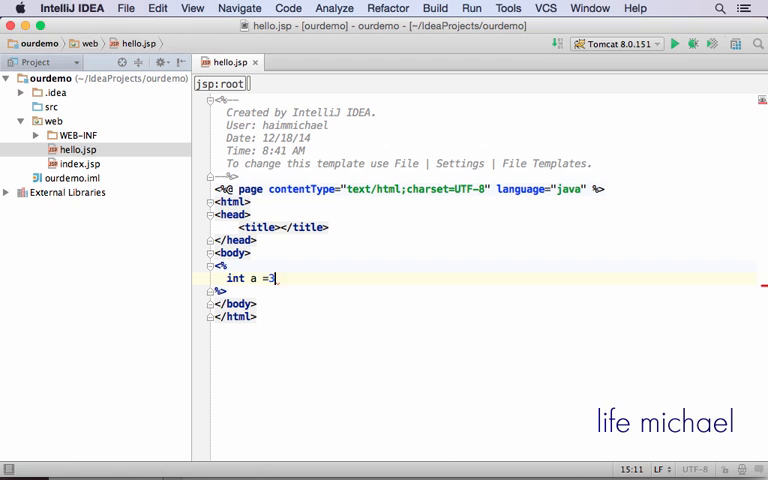
type("int")
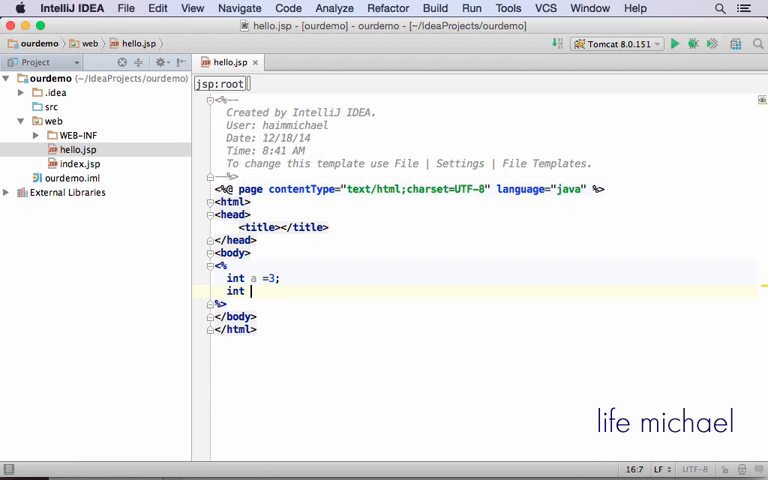
type("b =4")
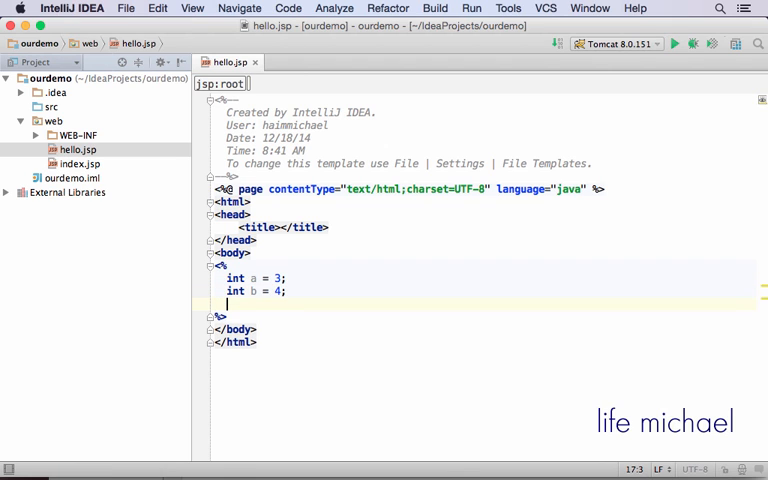
type("int c = a + b;")
type("out.println(")
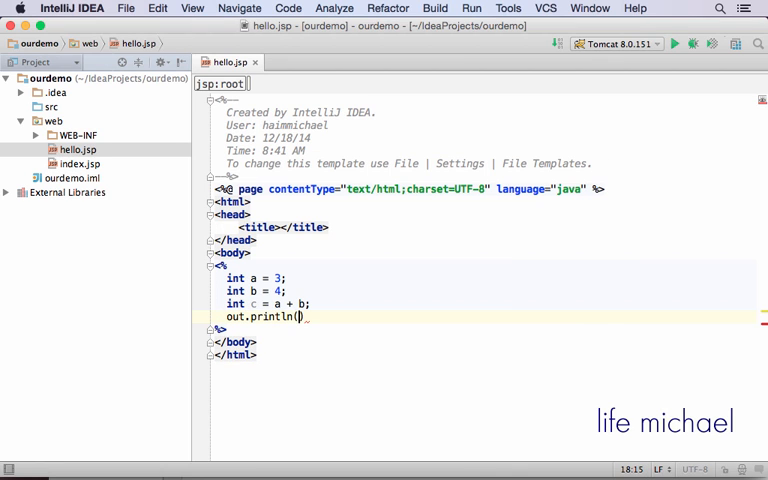
type("\"c\"")
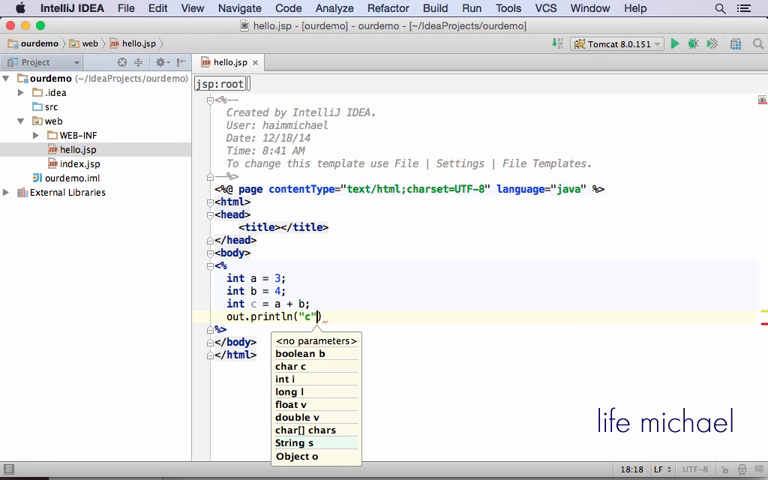
type("=\"+c);")
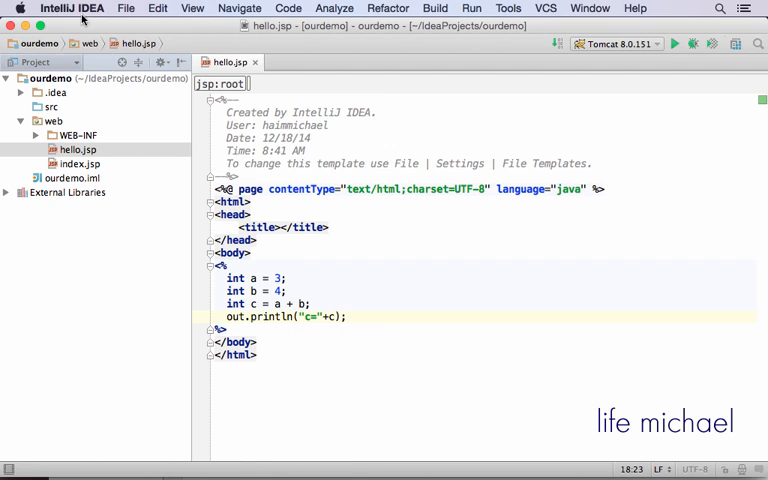
mouse_move(82, 130)
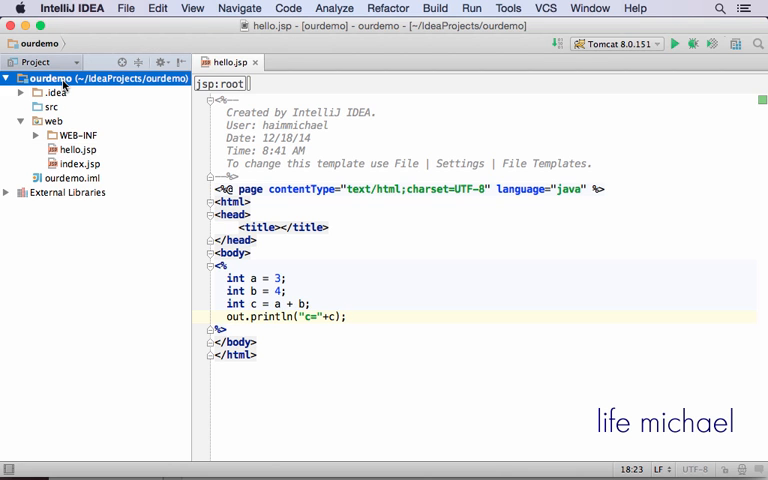
- Review the ourdemo Web facet settings, leaving the relative path as /, and accept
right_click(50, 78)
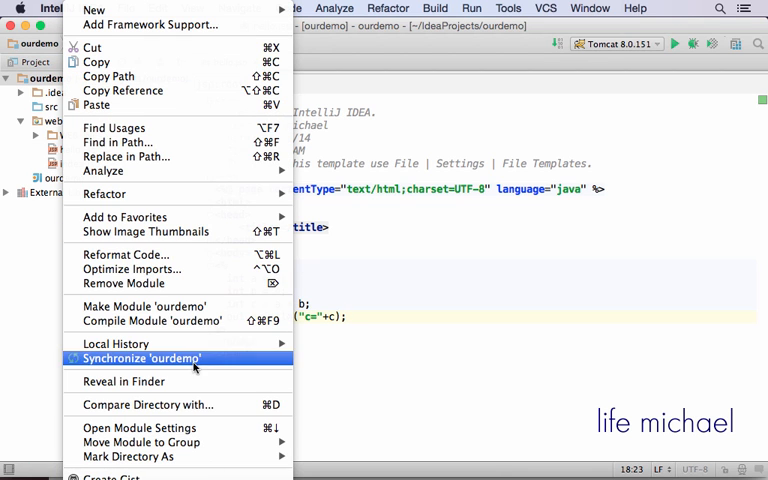
mouse_move(137, 427)
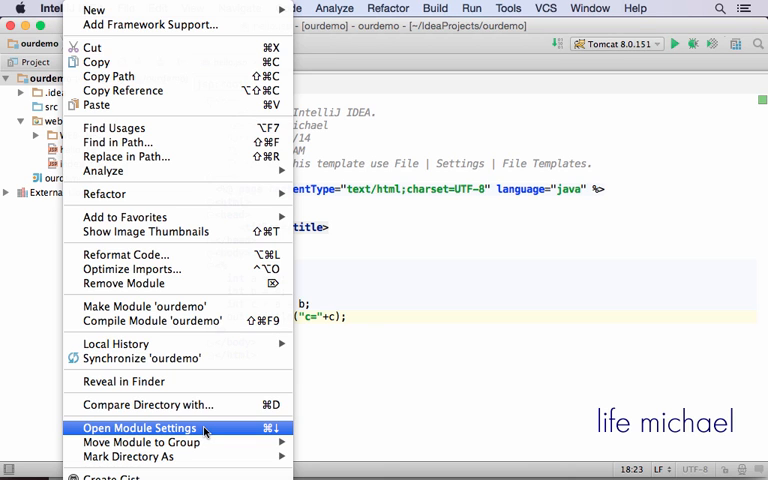
left_click(137, 427)
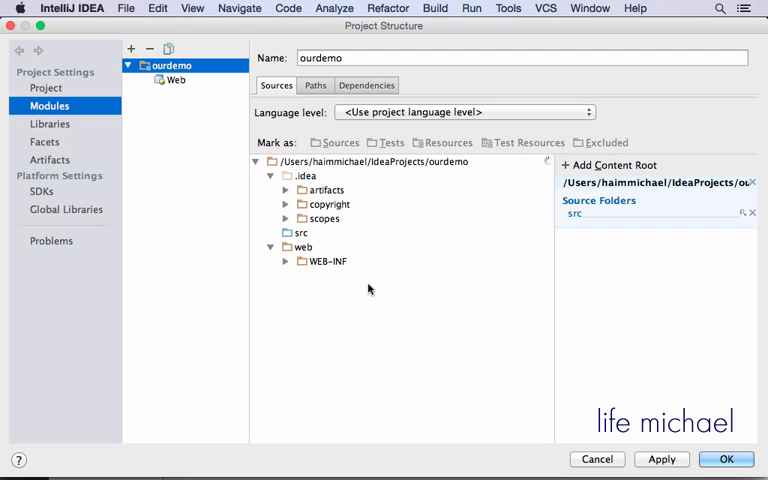
left_click(175, 79)
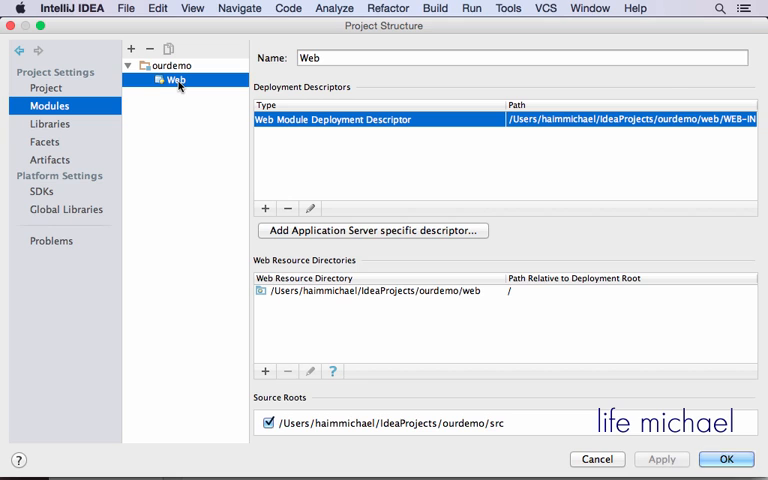
mouse_move(184, 81)
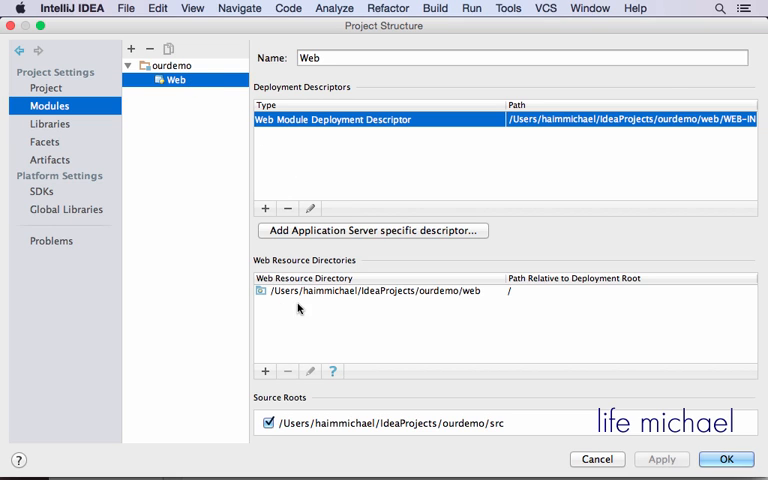
mouse_move(310, 298)
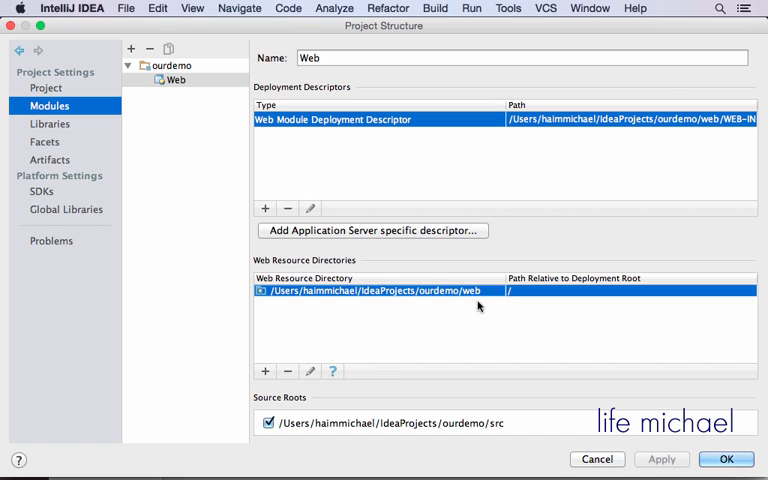
mouse_move(537, 296)
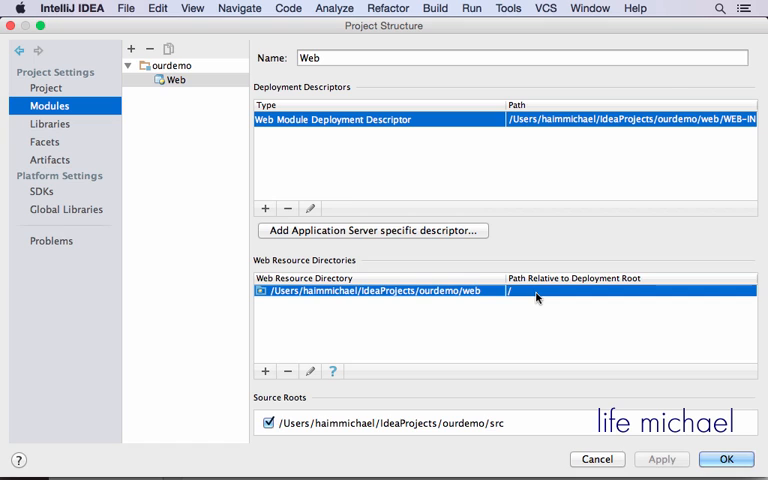
mouse_move(530, 316)
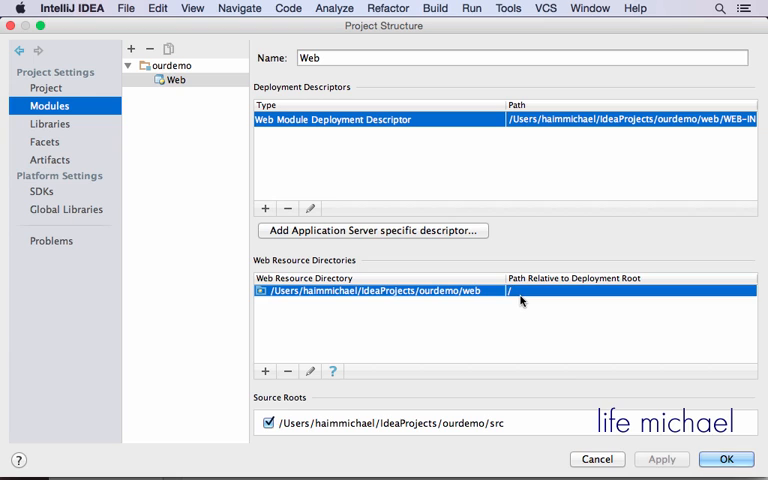
mouse_move(524, 303)
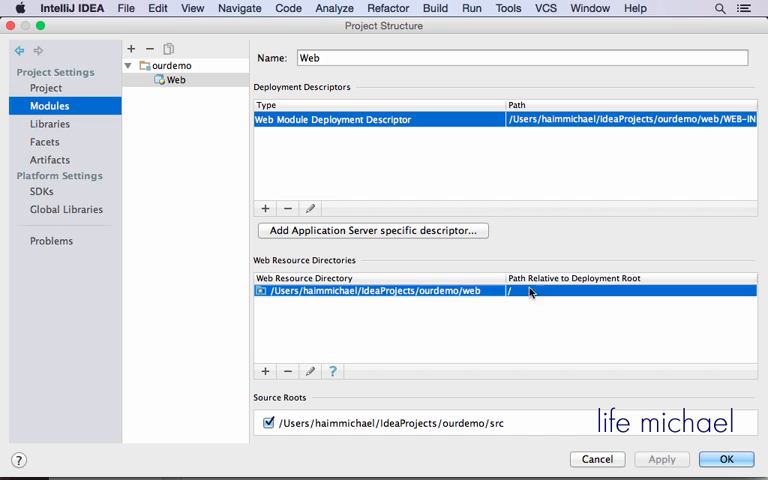
mouse_move(534, 302)
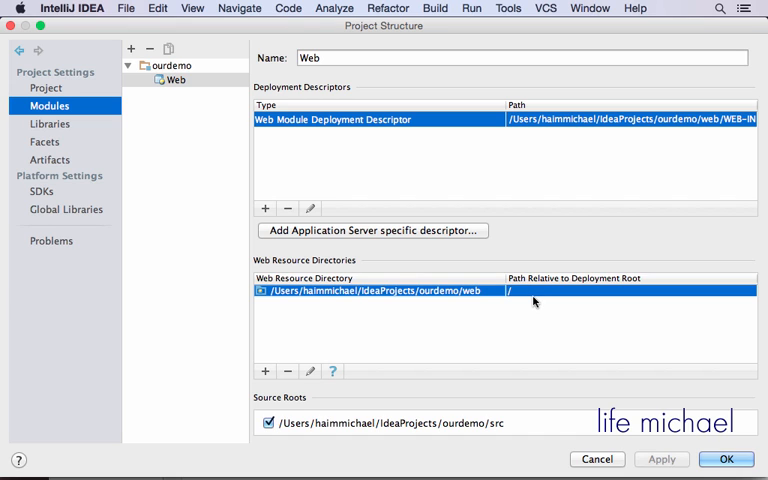
mouse_move(628, 374)
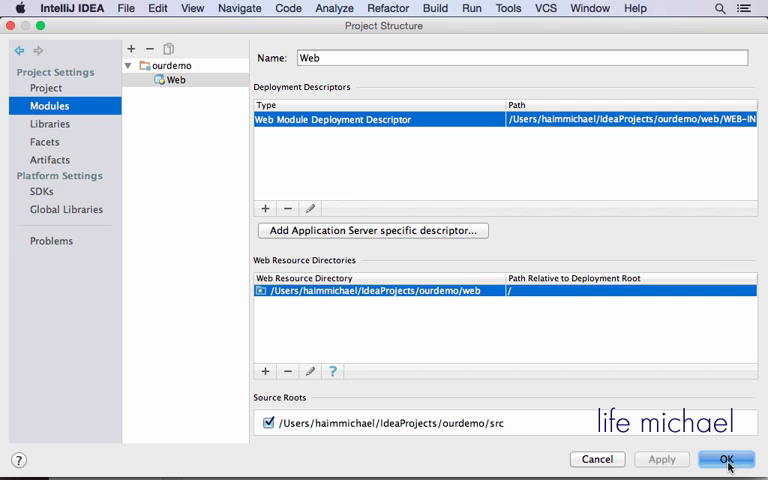
left_click(727, 459)
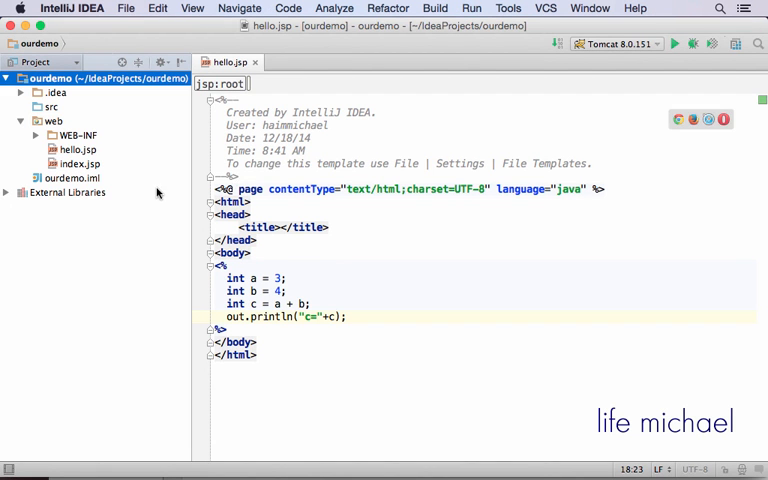
- Select hello.jsp and run the Tomcat 8.0.15 configuration
left_click(75, 149)
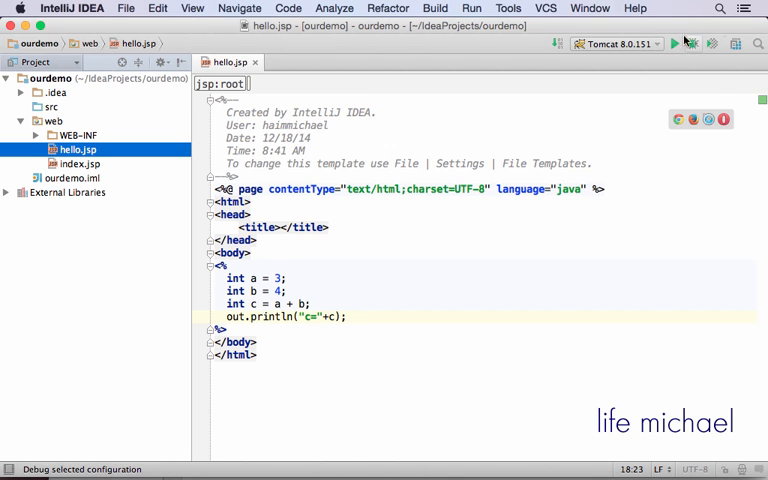
left_click(675, 43)
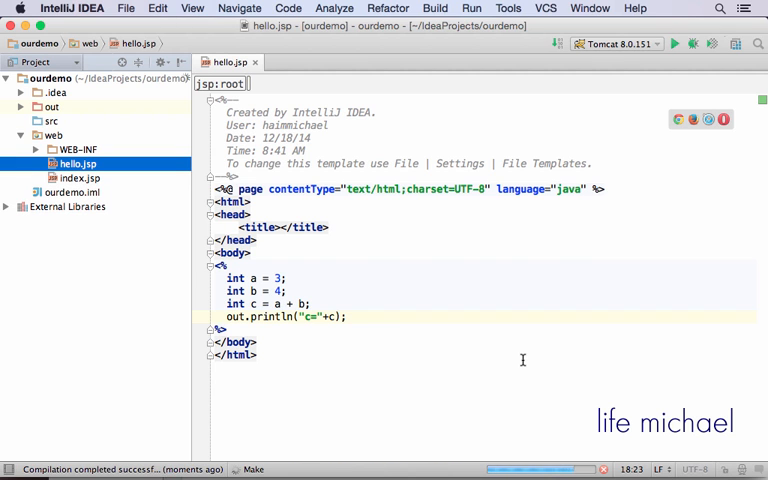
left_click(675, 43)
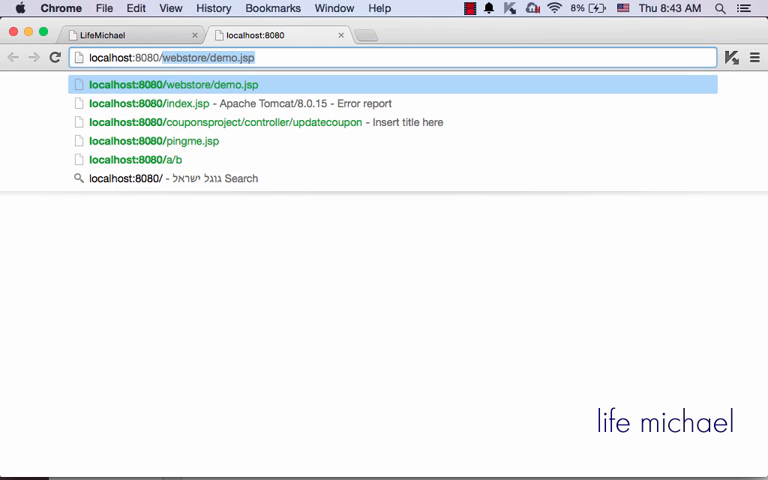
- Load localhost:8080/hello.jsp in Chrome
type("hello.jsp")
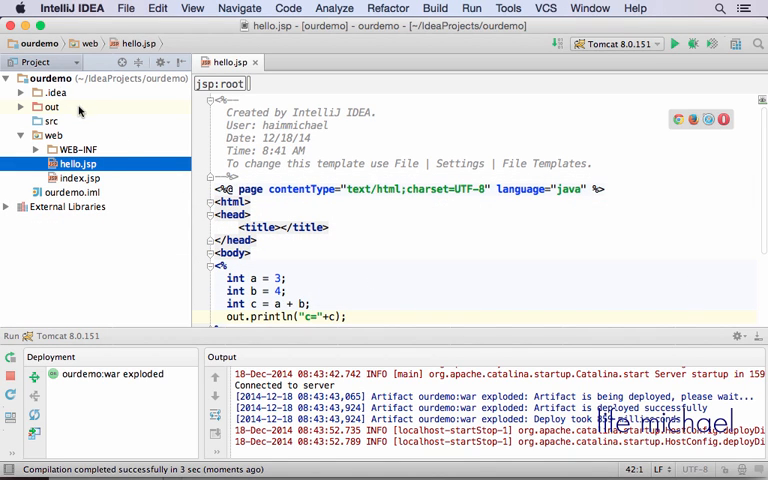
- Change the Web facet resource directory's relative path to /sample/ and save the module settings
right_click(77, 163)
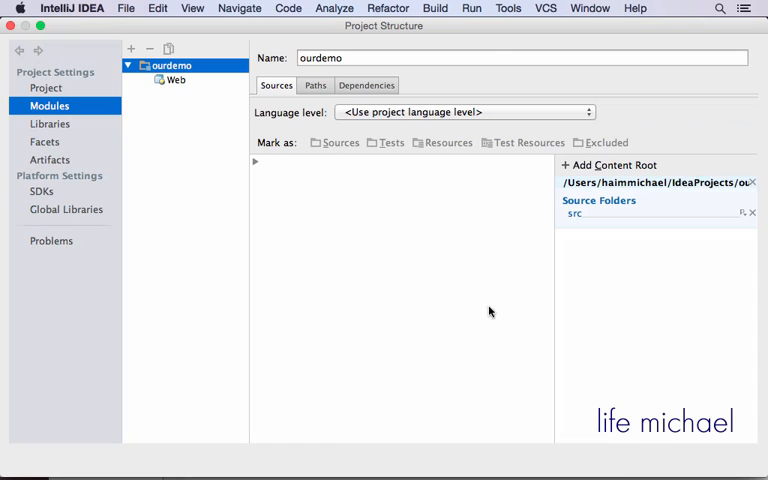
left_click(176, 80)
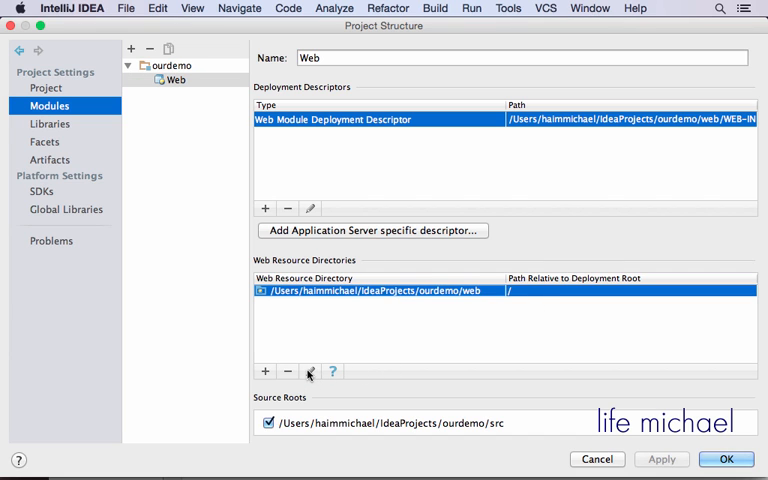
left_click(310, 371)
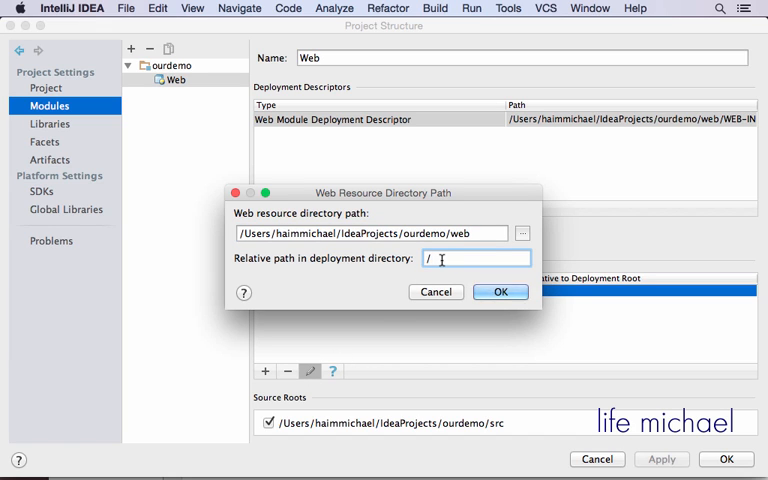
type("sample/")
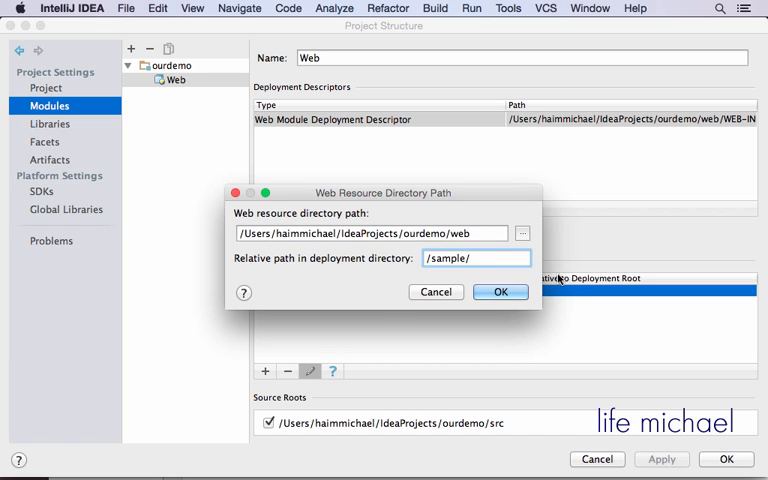
left_click(500, 291)
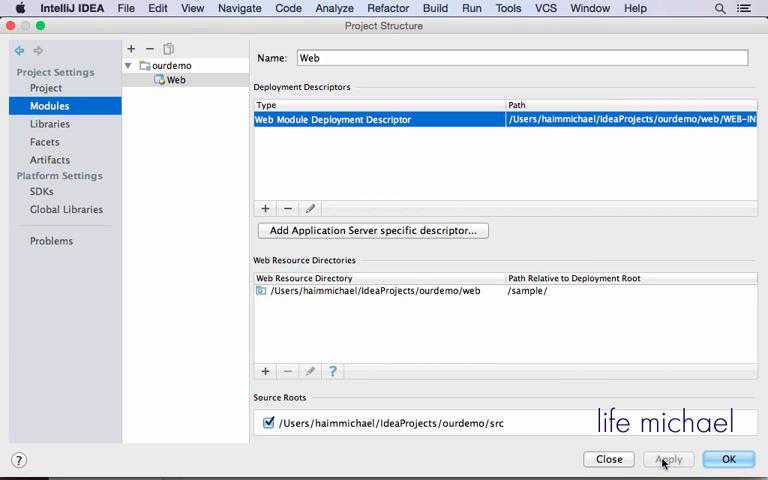
left_click(729, 459)
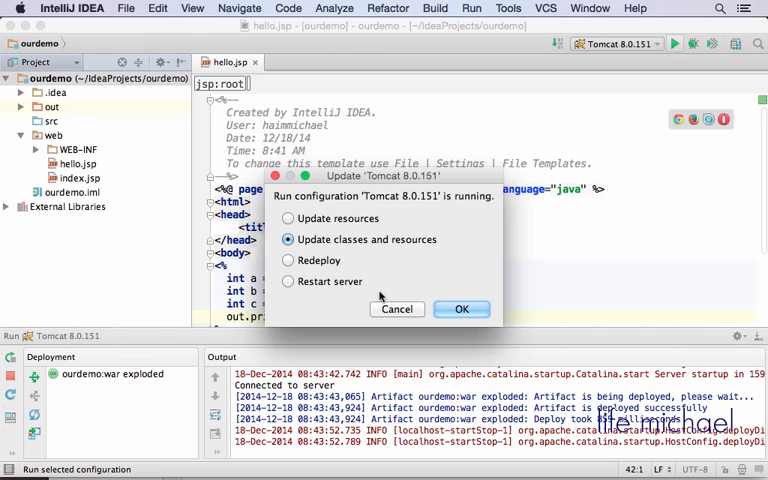
mouse_move(335, 298)
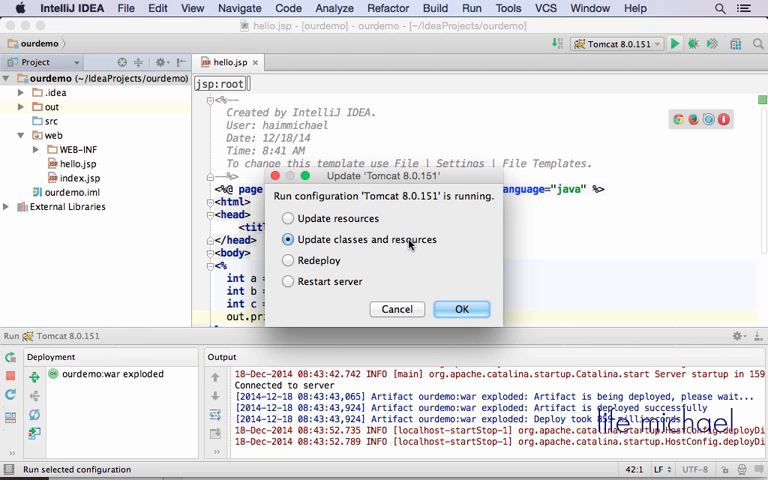
mouse_move(295, 285)
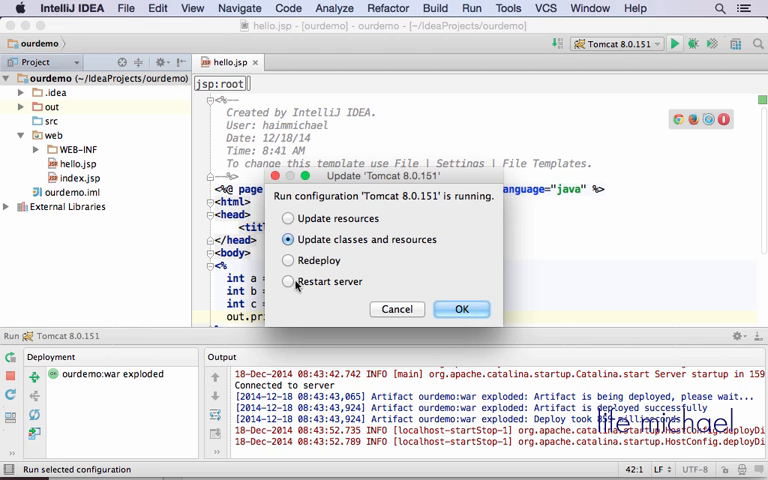
- Update Tomcat 8.0.15 with the Restart server option
left_click(288, 281)
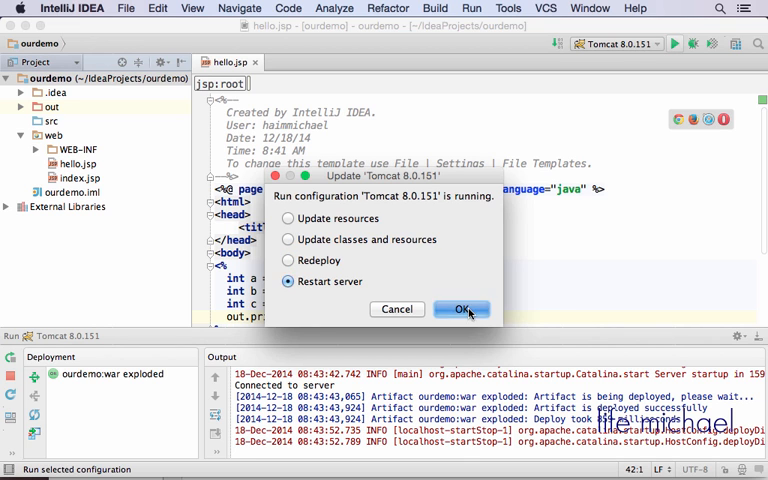
left_click(461, 309)
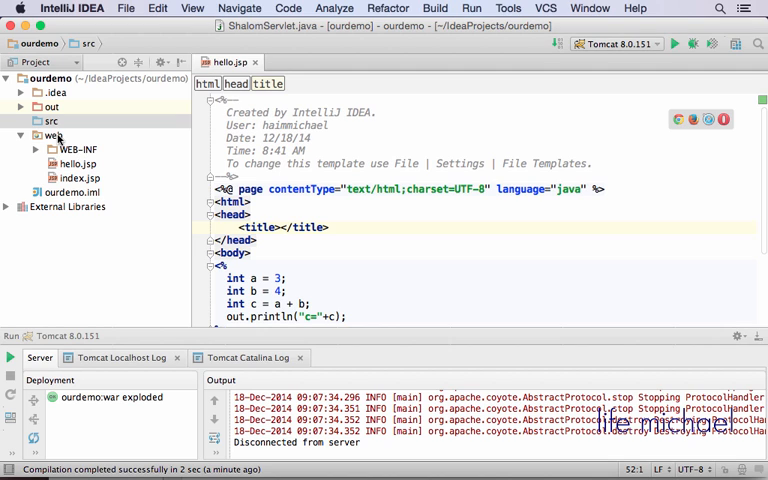
- Create a new package named com.lifemichael.samples inside the src folder
left_click(50, 120)
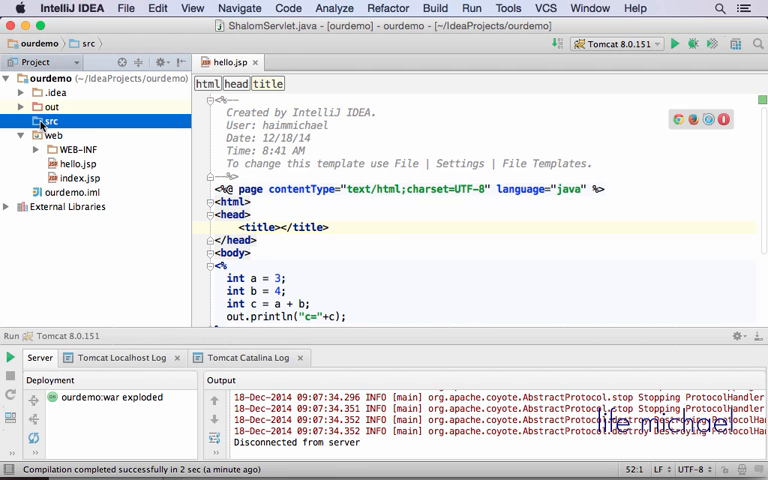
right_click(47, 121)
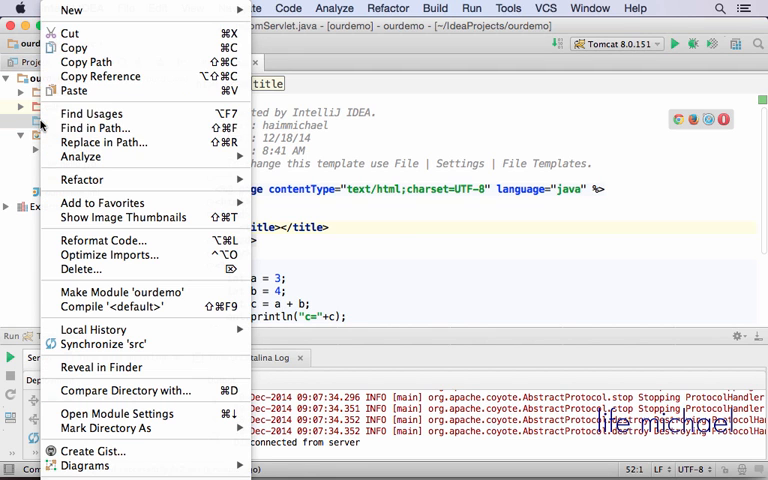
mouse_move(70, 10)
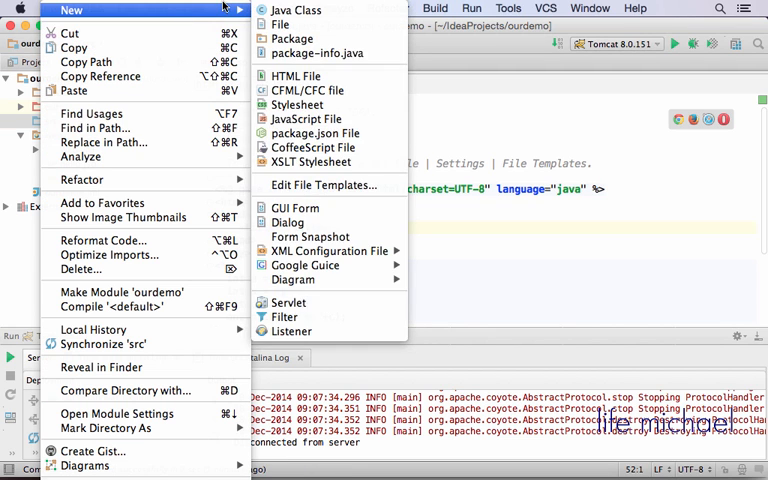
left_click(291, 38)
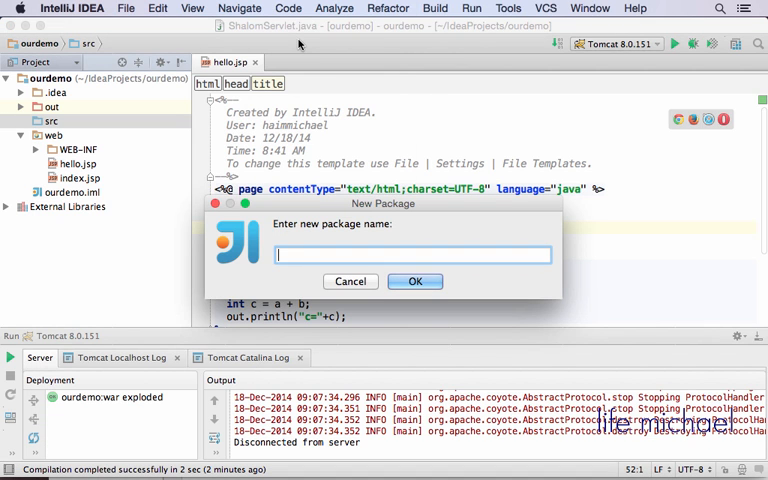
type("com.life")
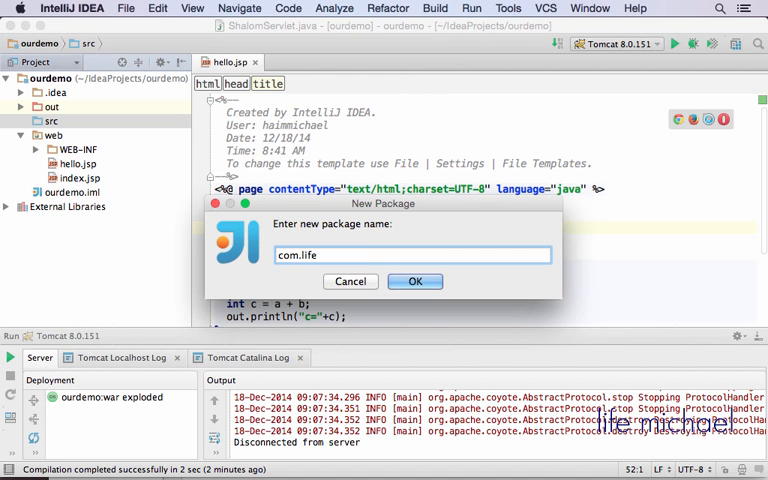
type("michael.samples")
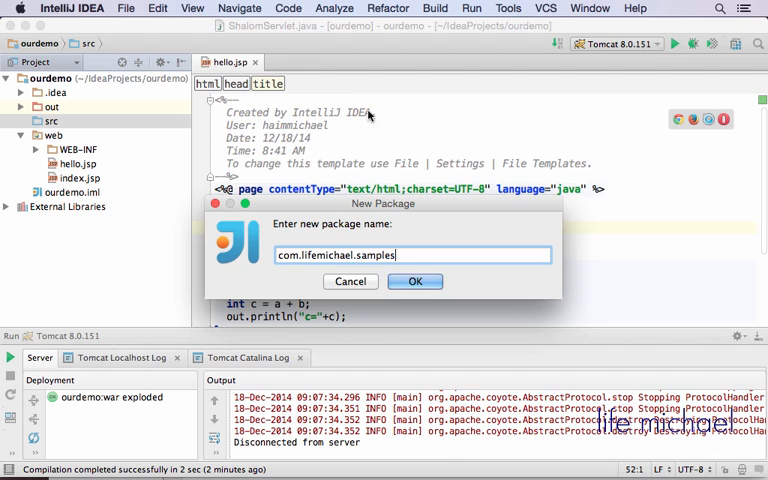
left_click(415, 281)
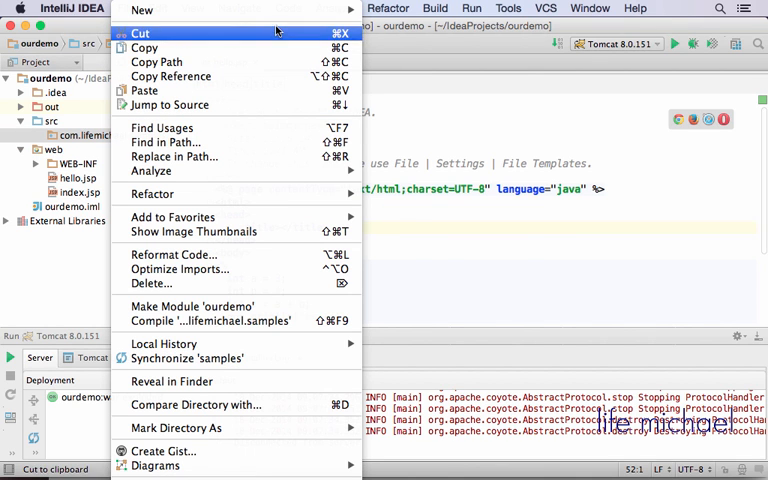
mouse_move(141, 11)
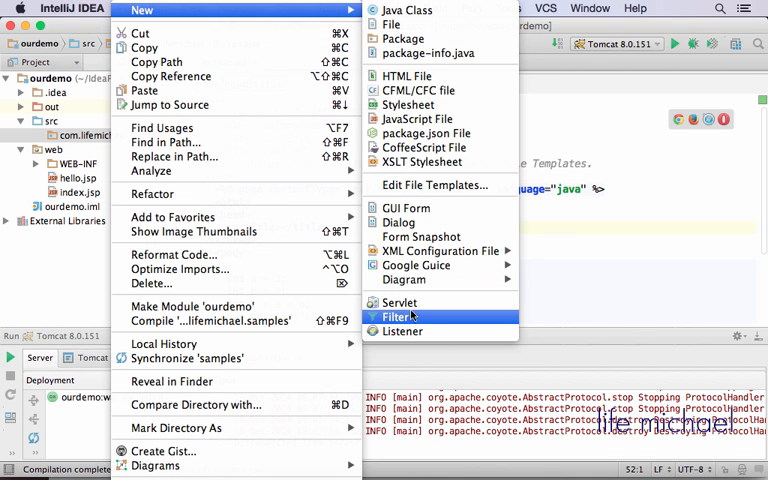
- Add the Java EE 6 annotated servlet class ShalomServlet to com.lifemichael.samples
left_click(399, 302)
type("ShalomServlet")
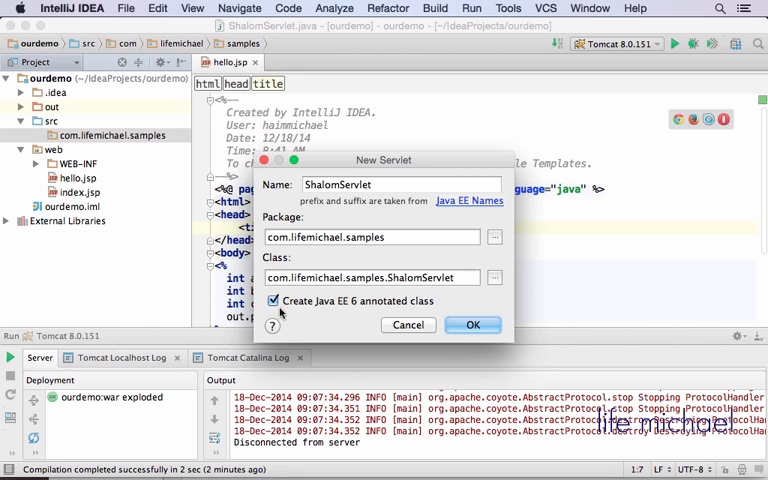
mouse_move(300, 320)
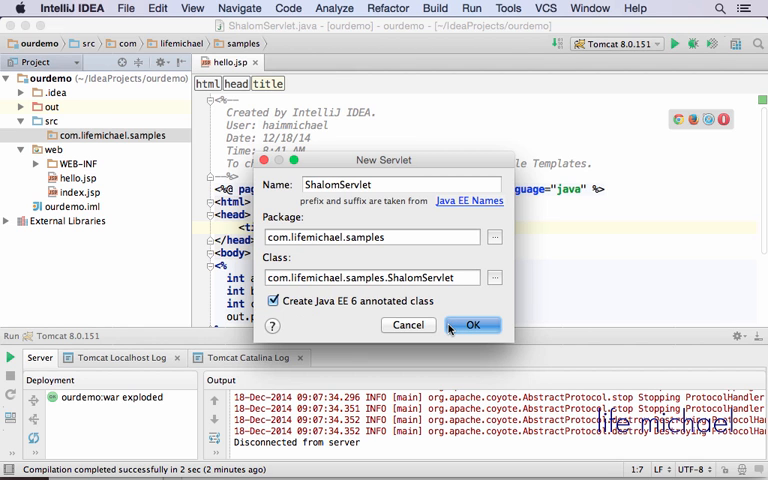
left_click(473, 324)
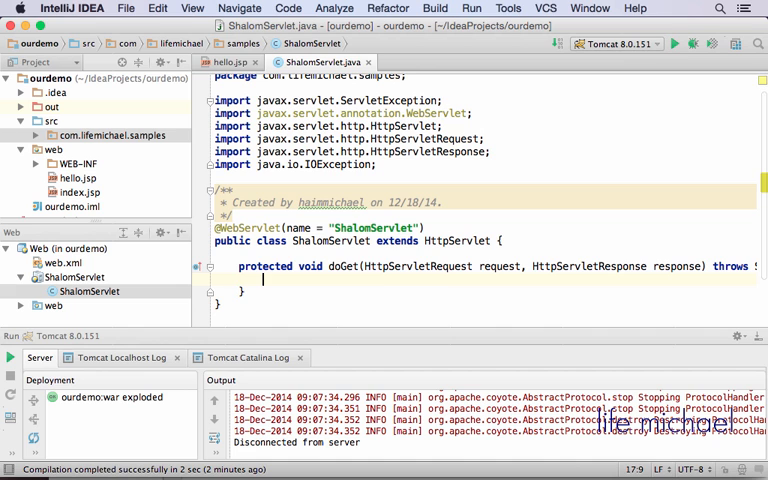
- Make doGet set text/html, print <h1>shalom</h1> through a PrintWriter, and flush
type("response.s")
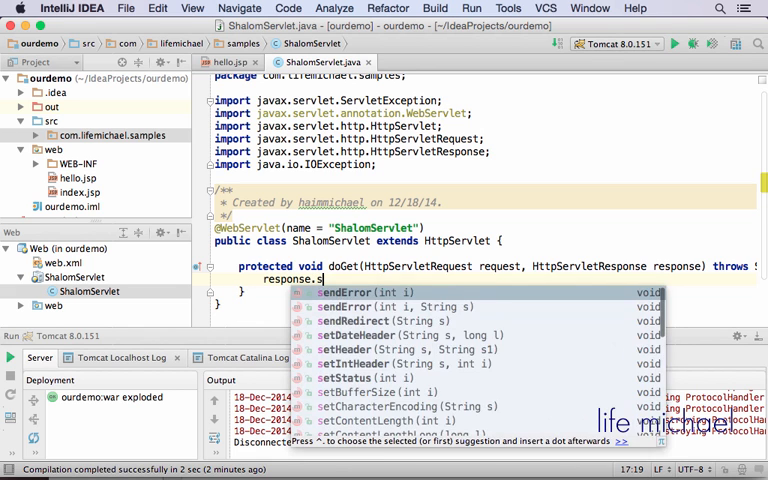
type("etContentType(\"text/html\");")
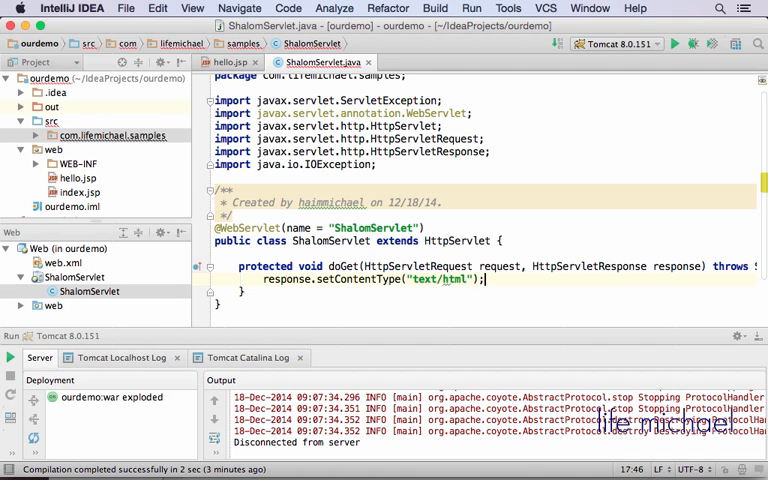
type("PrintWriter out = response.getWriter(")
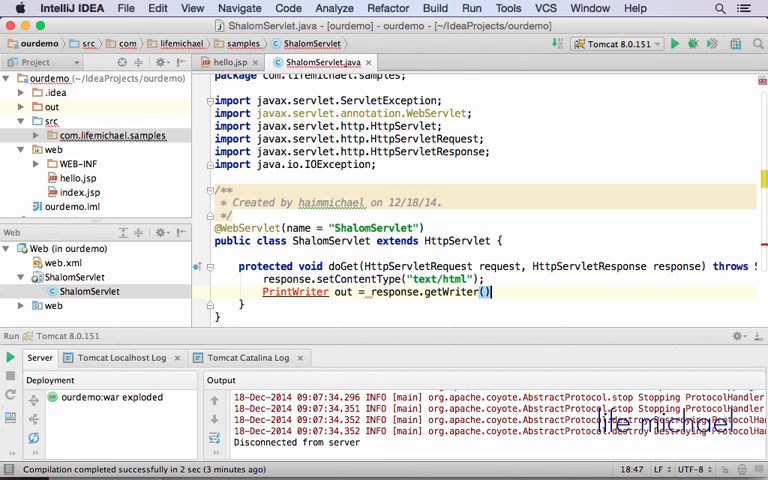
type(";")
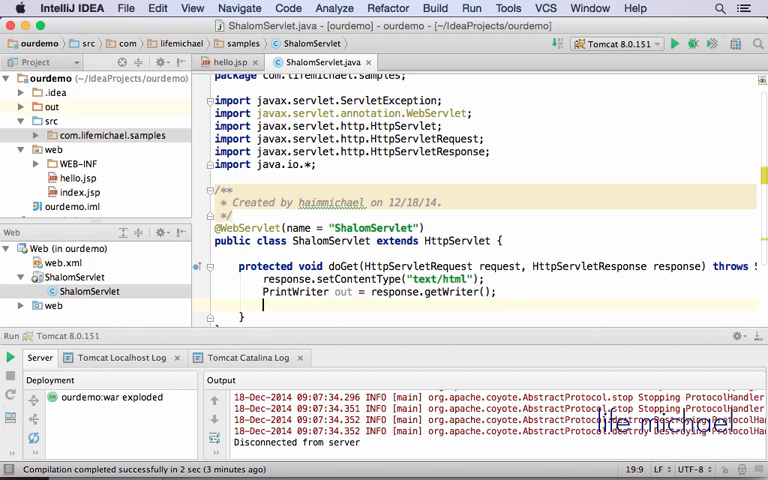
type("out.println()")
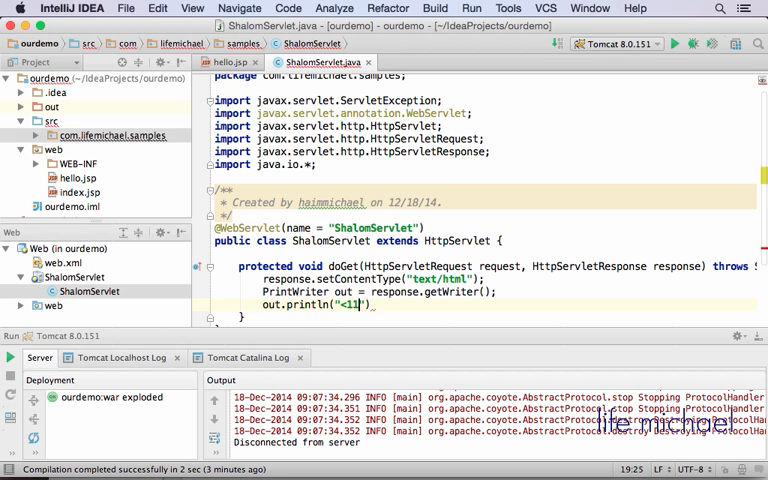
type("h1>shalom</h1>")
type("out.flush();")
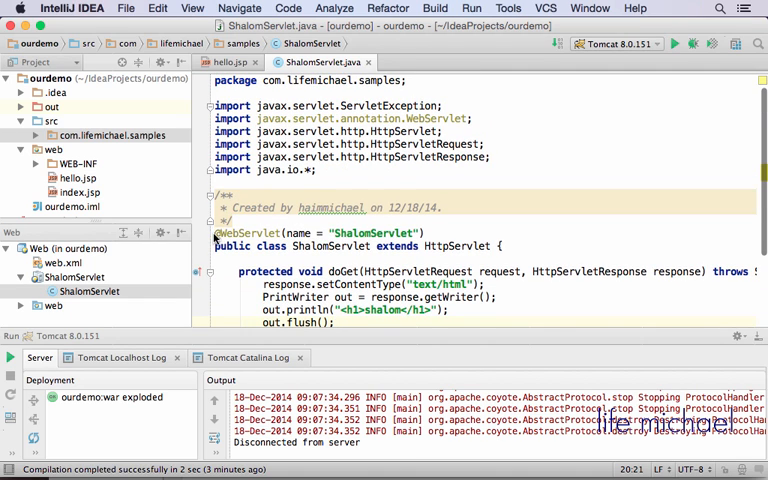
double_click(247, 233)
type(", ")
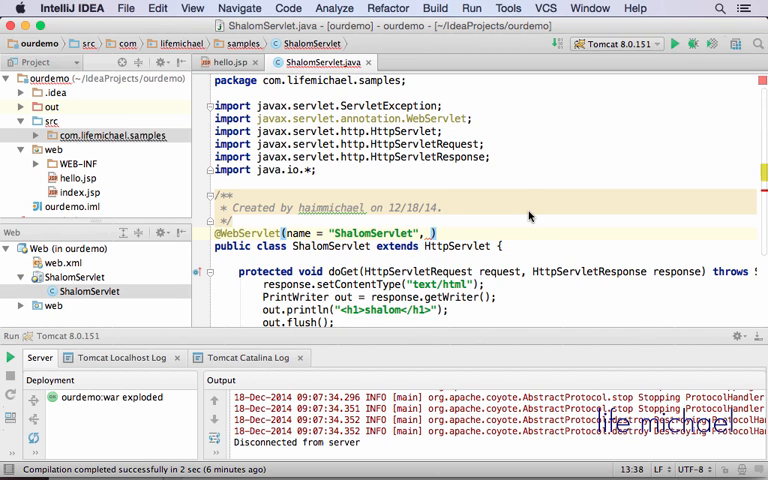
mouse_move(531, 216)
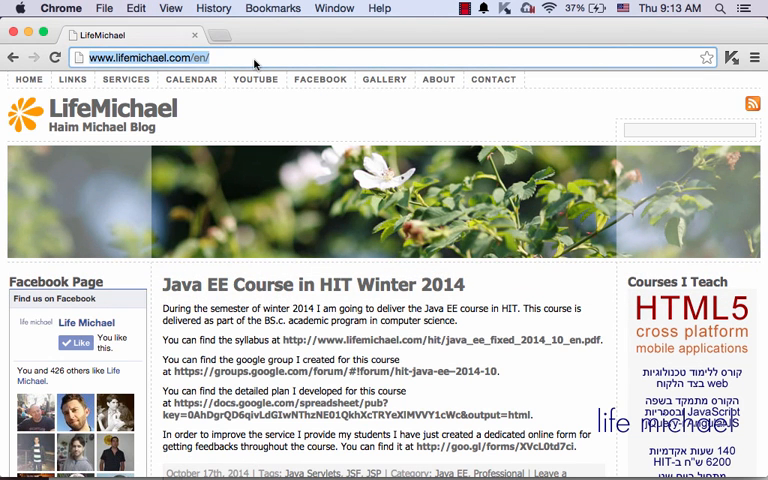
type("@WebSer")
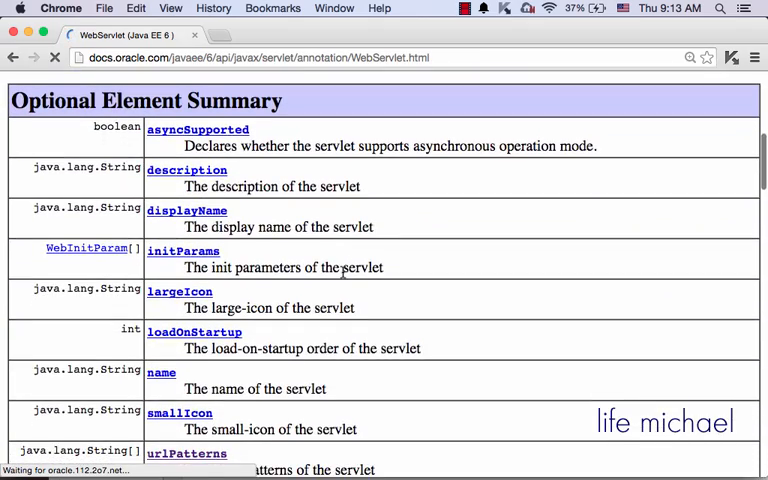
scroll("down", 3)
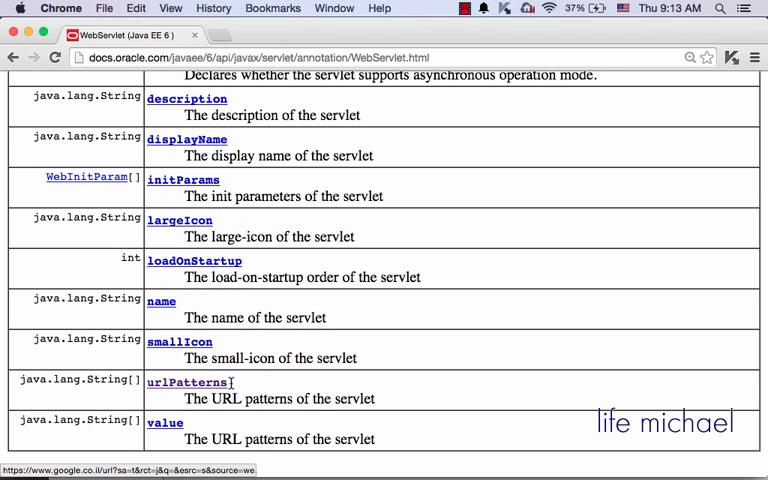
double_click(186, 382)
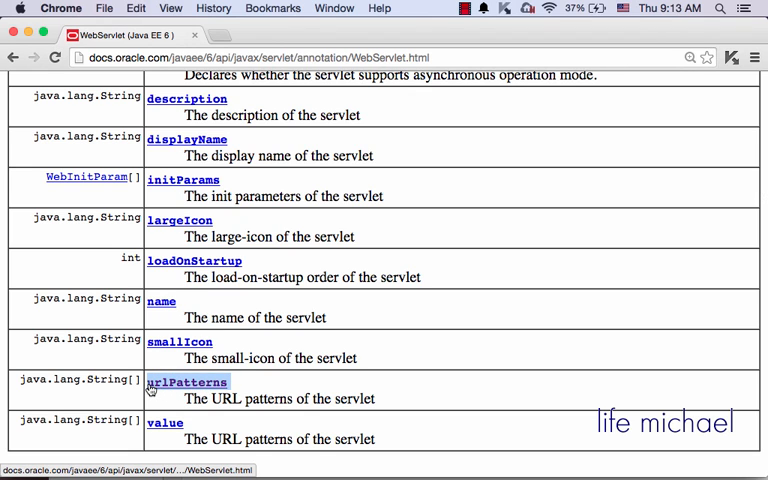
mouse_move(161, 301)
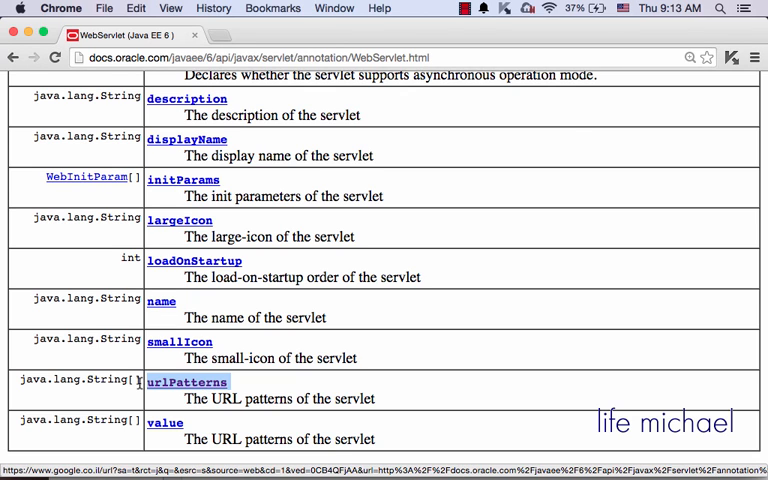
mouse_move(250, 380)
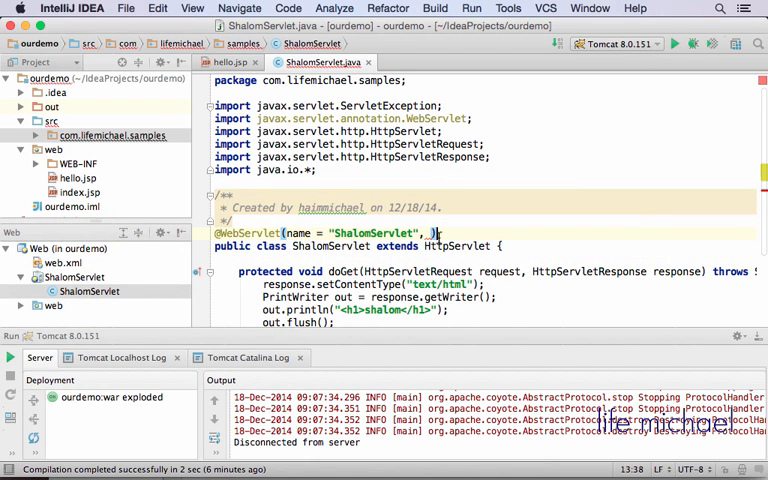
type("urlPatterns")
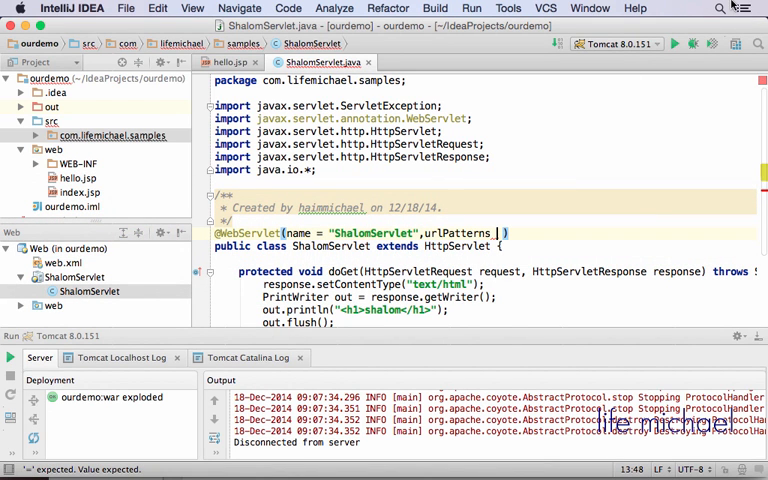
type("= {}")
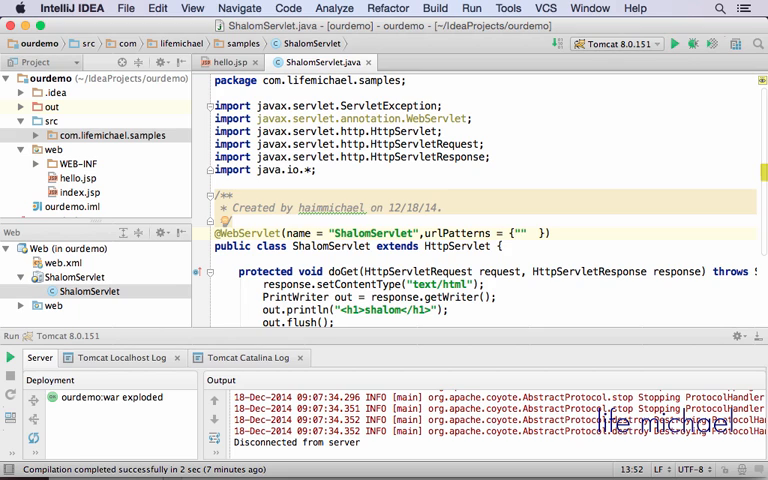
mouse_move(555, 202)
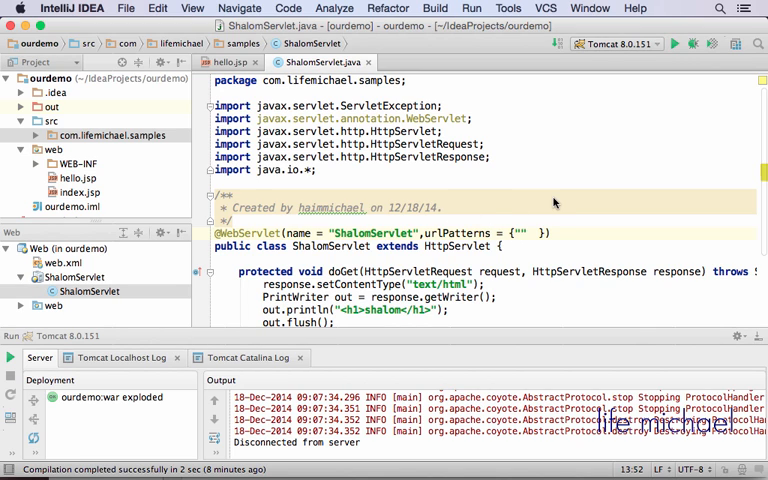
type("/a/b/c")
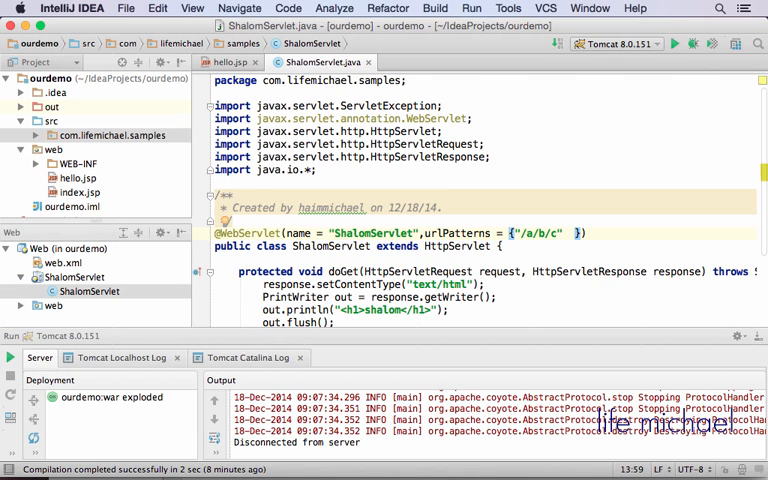
type(",\"/servlets/s")
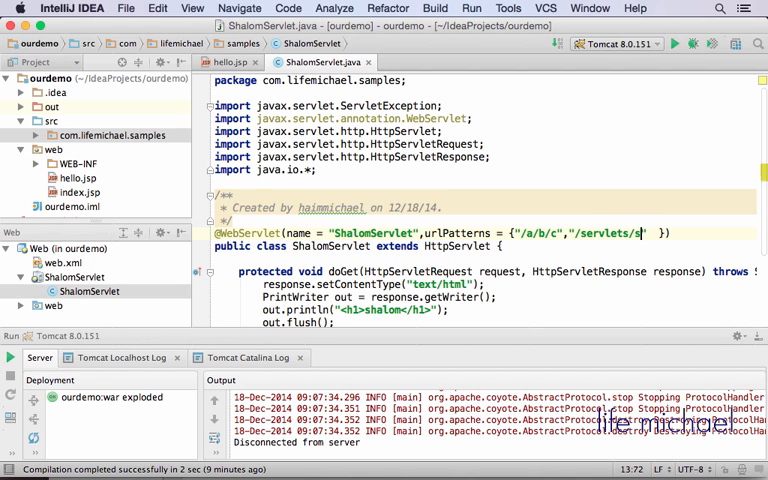
type("halom")
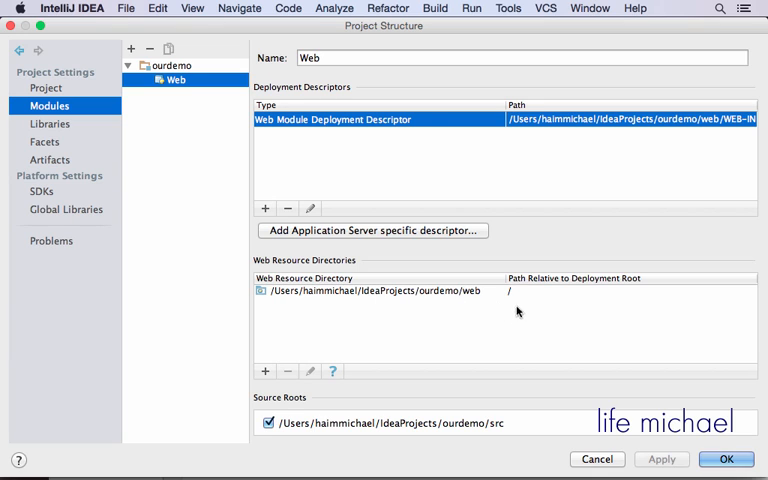
mouse_move(519, 298)
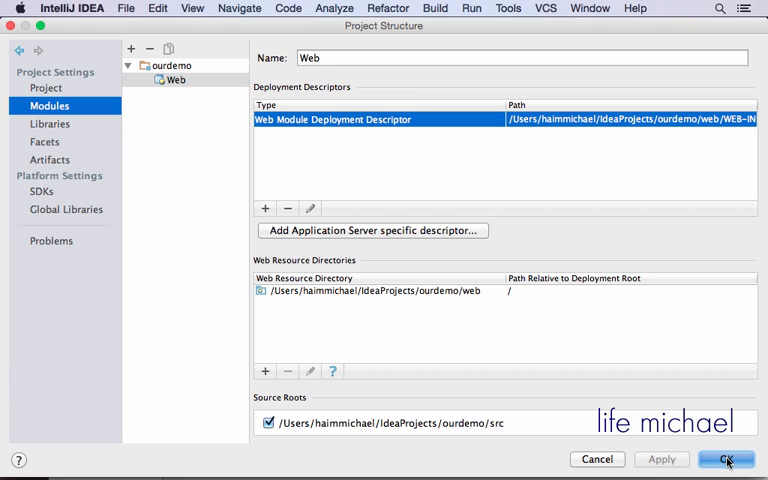
left_click(726, 459)
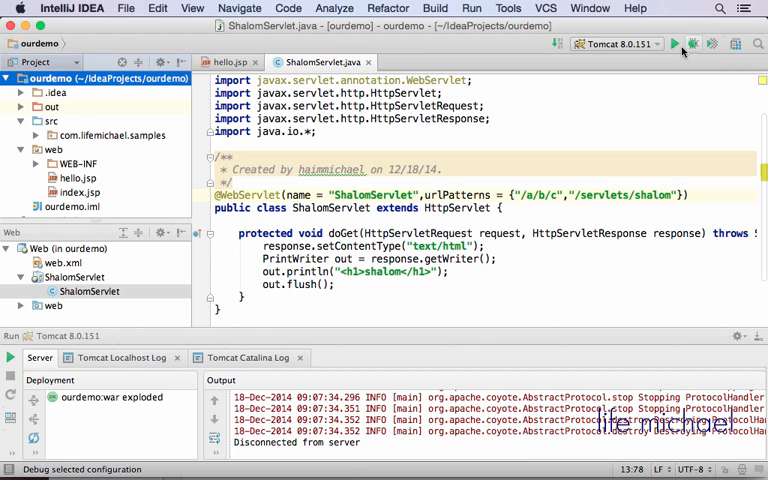
- Rerun the Tomcat 8.0.15 configuration to redeploy the updated servlet
left_click(674, 44)
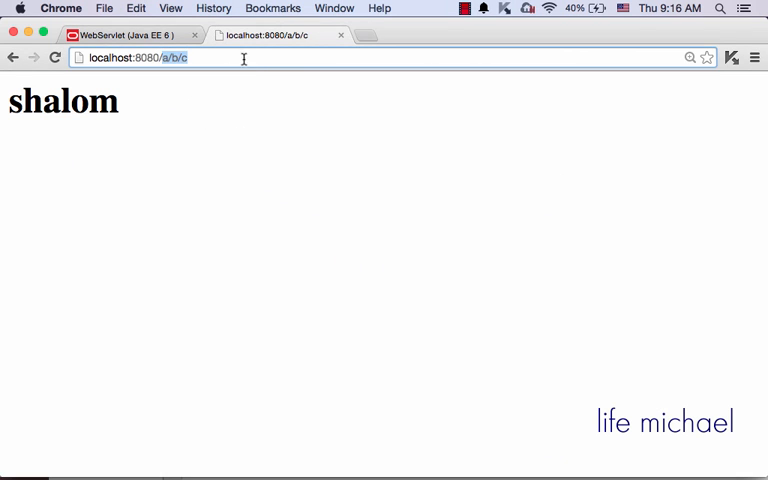
- Enter localhost:8080//servlets/shalom in Chrome's address bar
type("localhost:8080//servlets/shalom")
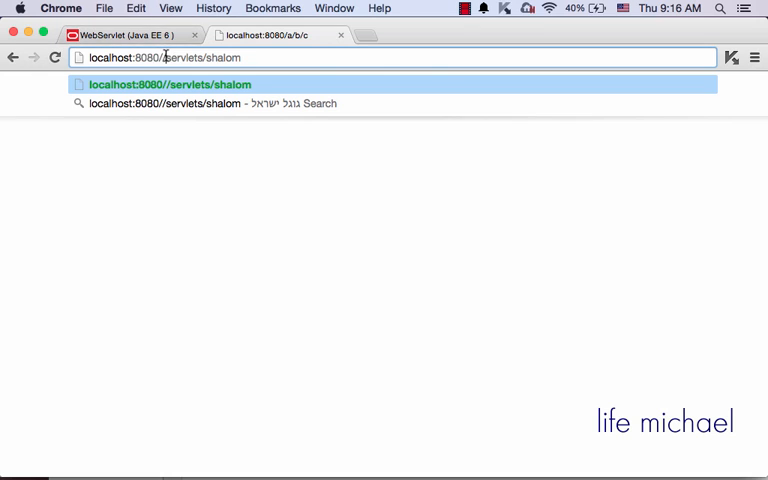